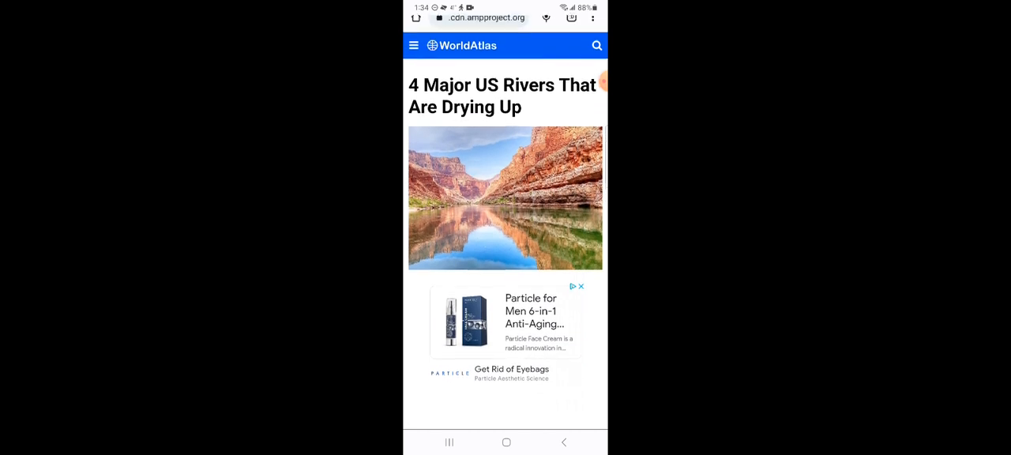
Scroll through the article's introduction until The Colorado River heading and photo are in view.
{"action": "scroll", "scroll_direction": "down", "scroll_amount": 3}
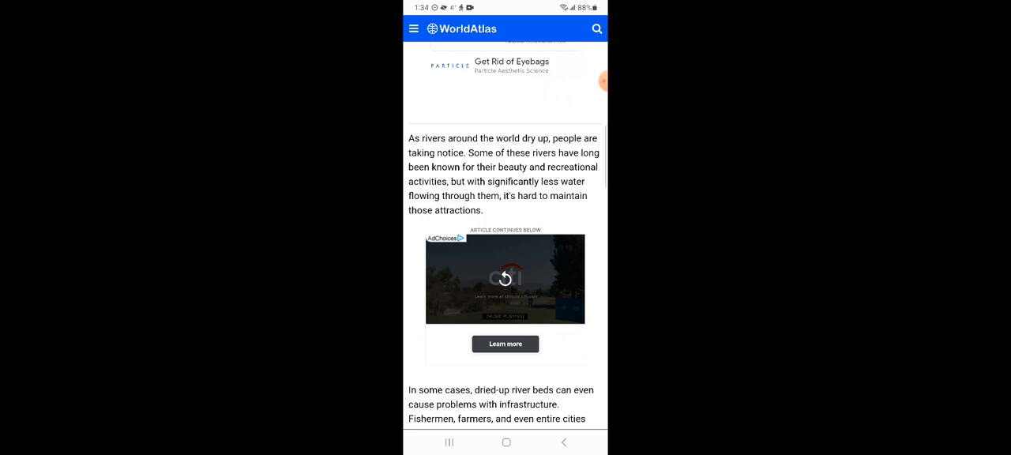
{"action": "scroll", "scroll_direction": "down", "scroll_amount": 3}
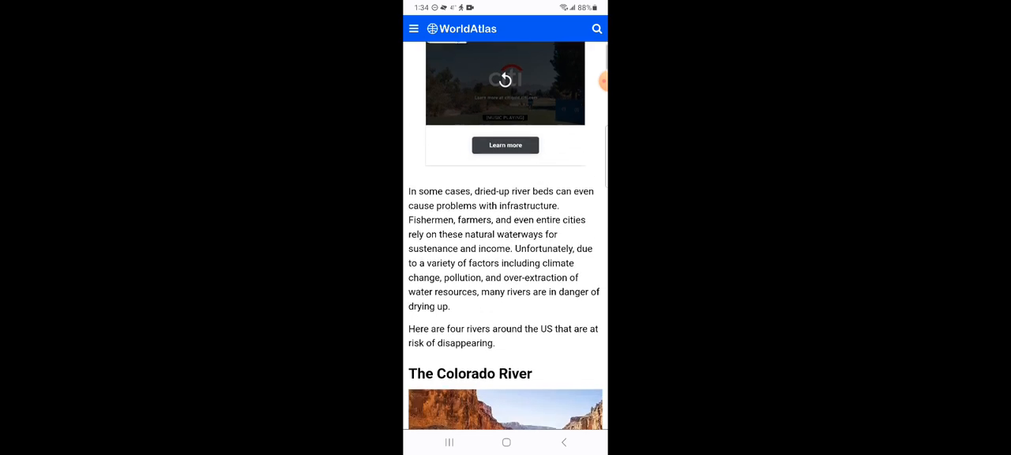
{"action": "scroll", "scroll_direction": "down", "scroll_amount": 3}
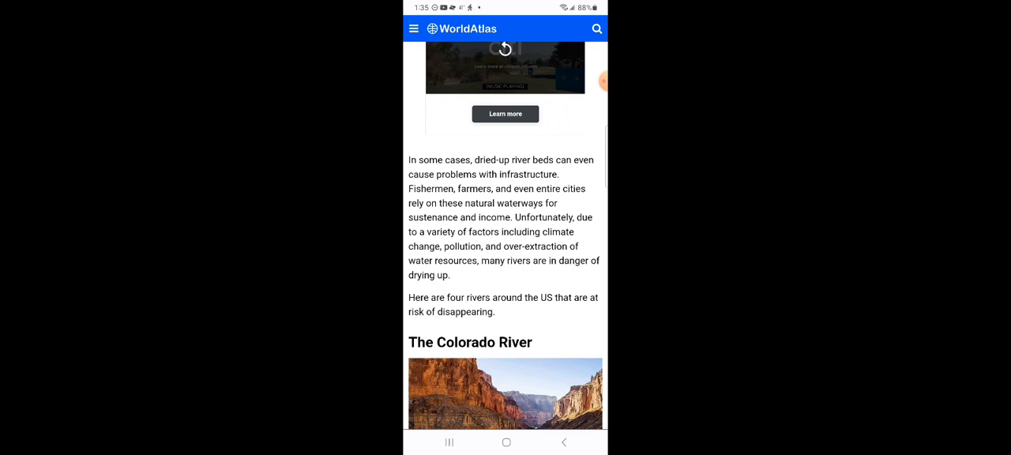
{"action": "scroll", "scroll_direction": "down", "scroll_amount": 3}
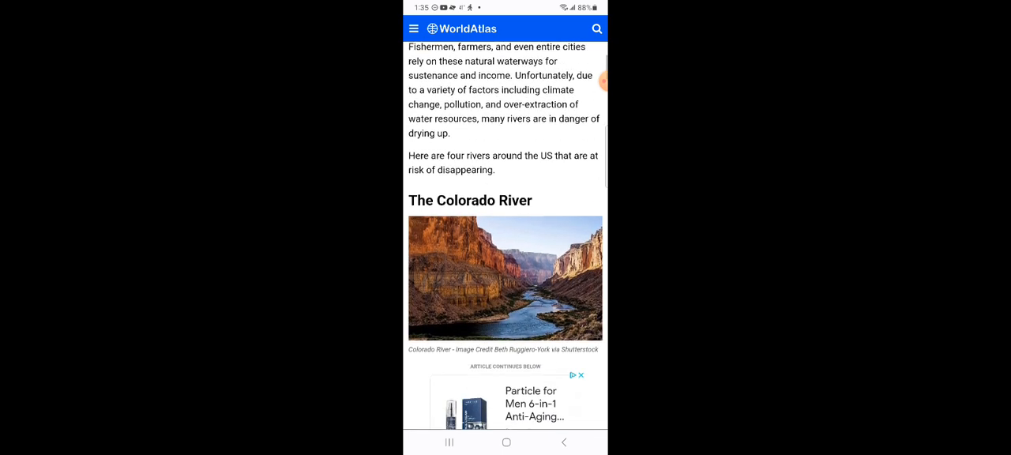
Scroll on through the Colorado and Mississippi River sections of the article.
{"action": "scroll", "scroll_direction": "down", "scroll_amount": 3}
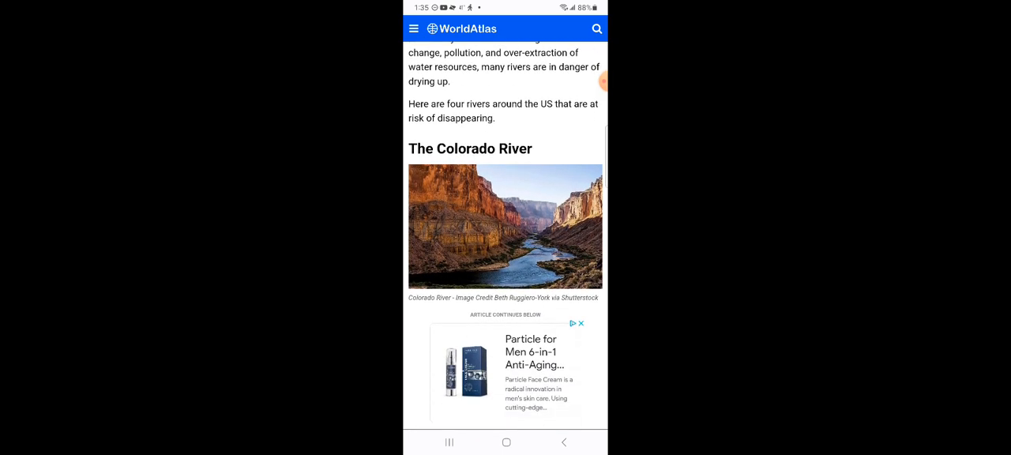
{"action": "scroll", "scroll_direction": "down", "scroll_amount": 3}
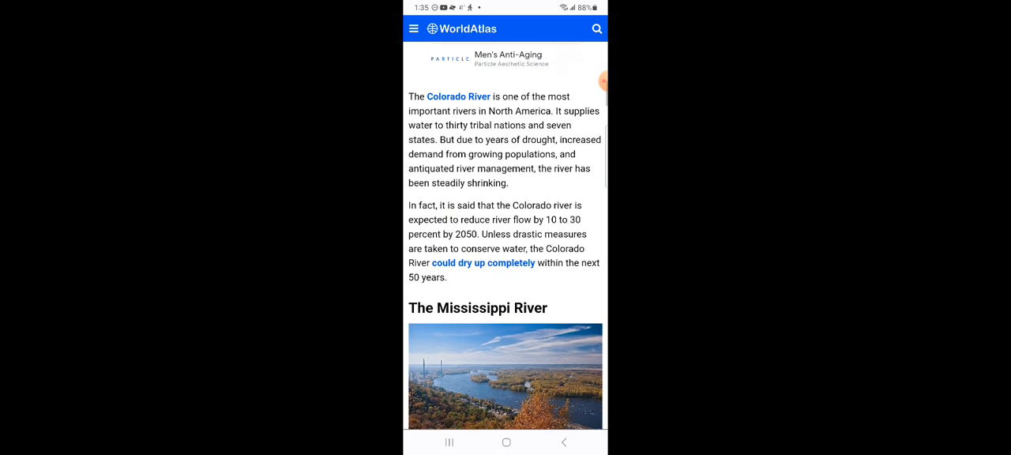
{"action": "scroll", "scroll_direction": "down", "scroll_amount": 3}
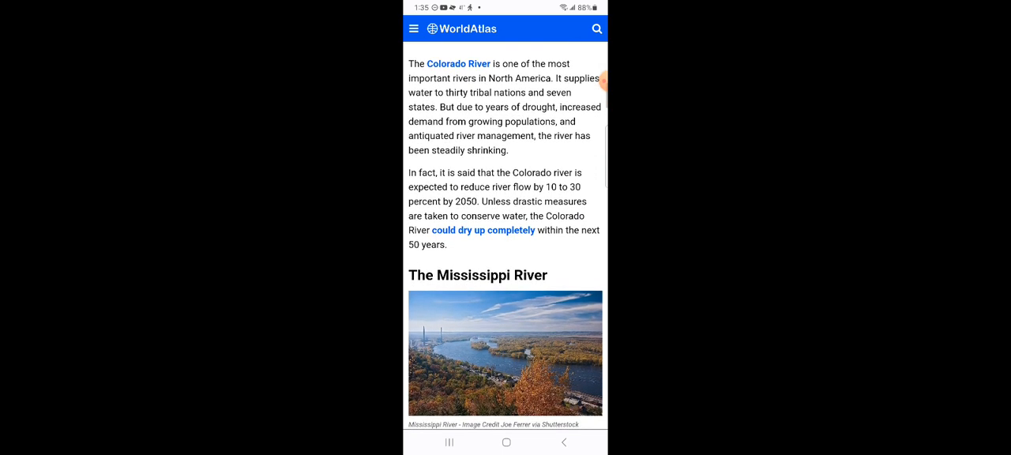
{"action": "scroll", "scroll_direction": "down", "scroll_amount": 3}
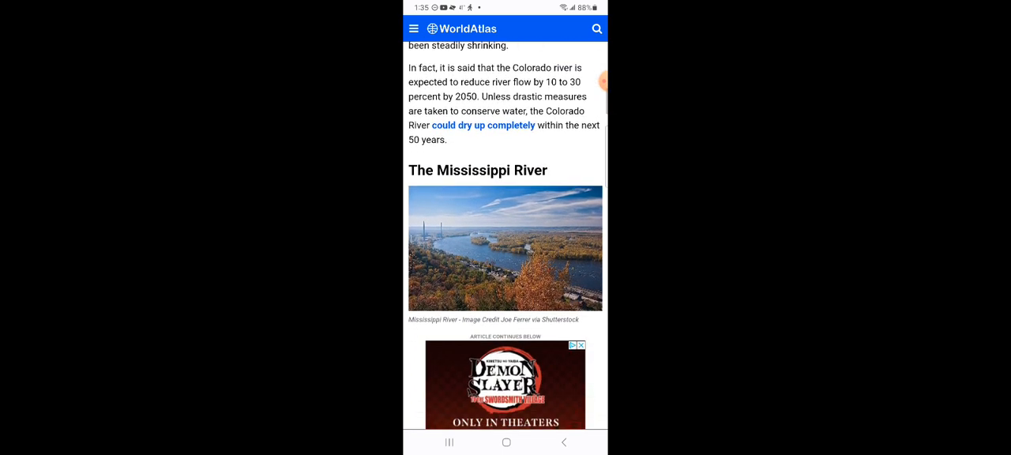
{"action": "scroll", "scroll_direction": "down", "scroll_amount": 3}
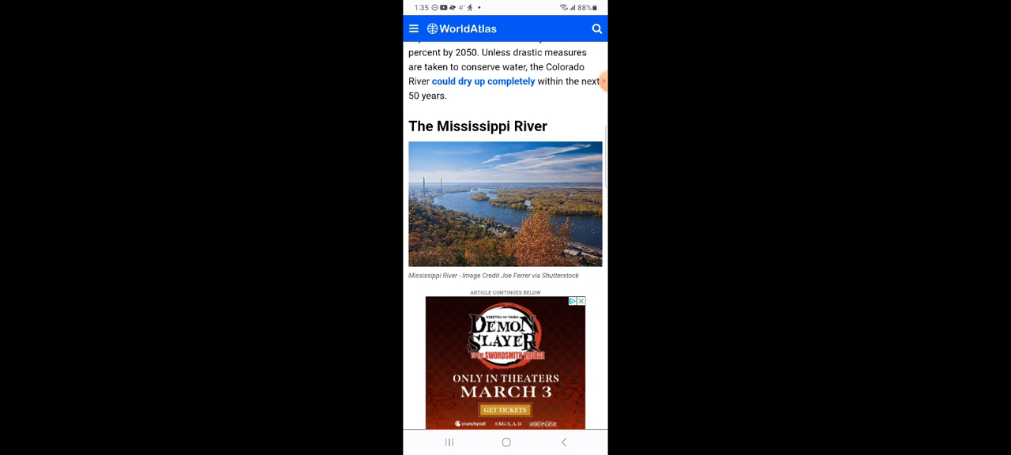
{"action": "scroll", "scroll_direction": "down", "scroll_amount": 3}
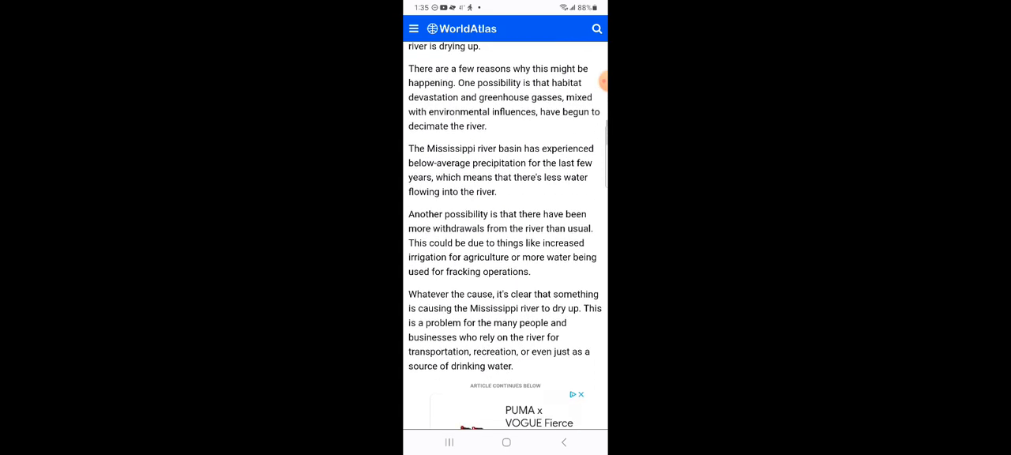
{"action": "scroll", "scroll_direction": "down", "scroll_amount": 3}
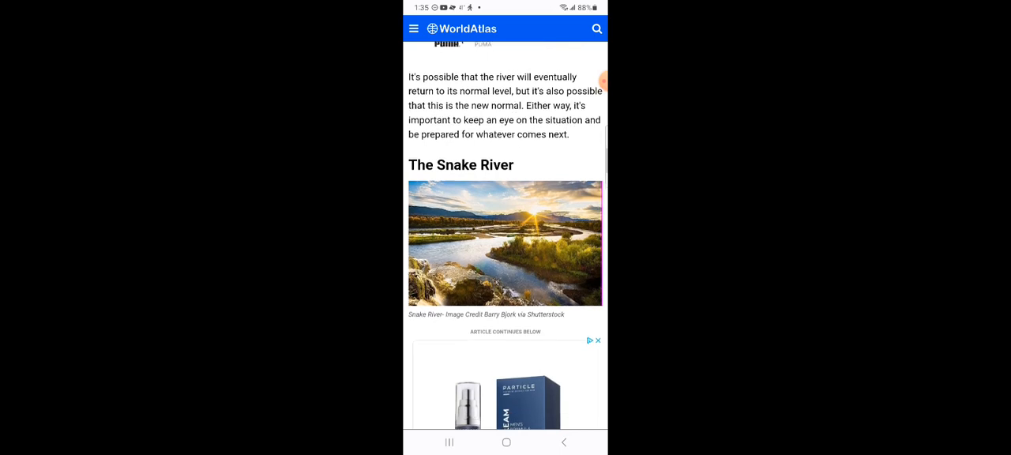
{"action": "scroll", "scroll_direction": "down", "scroll_amount": 3}
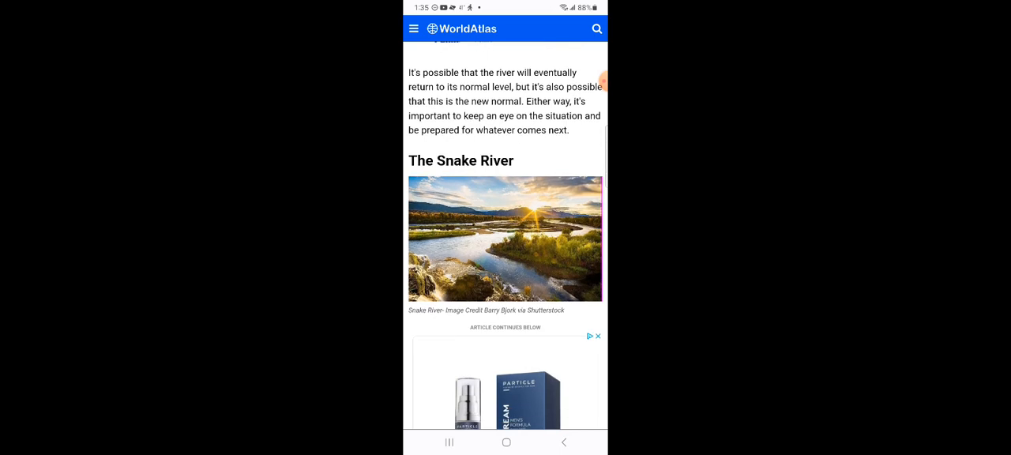
{"action": "scroll", "scroll_direction": "down", "scroll_amount": 3}
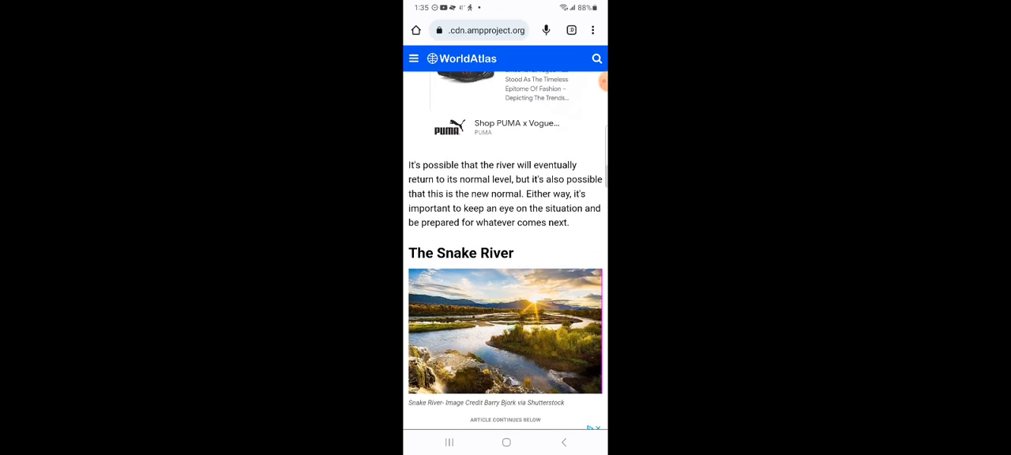
{"action": "scroll", "scroll_direction": "down", "scroll_amount": 3}
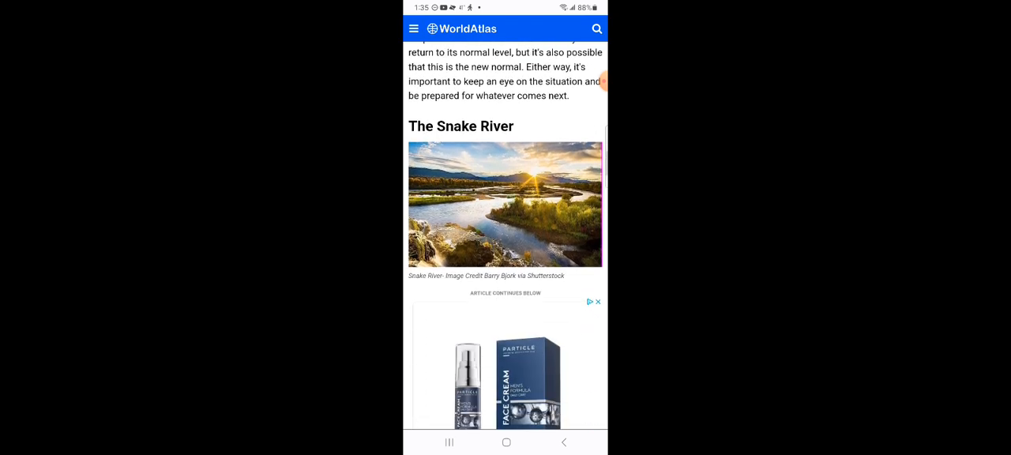
Continue past the Snake and Mobile River sections and return toward the article title.
{"action": "scroll", "scroll_direction": "down", "scroll_amount": 3}
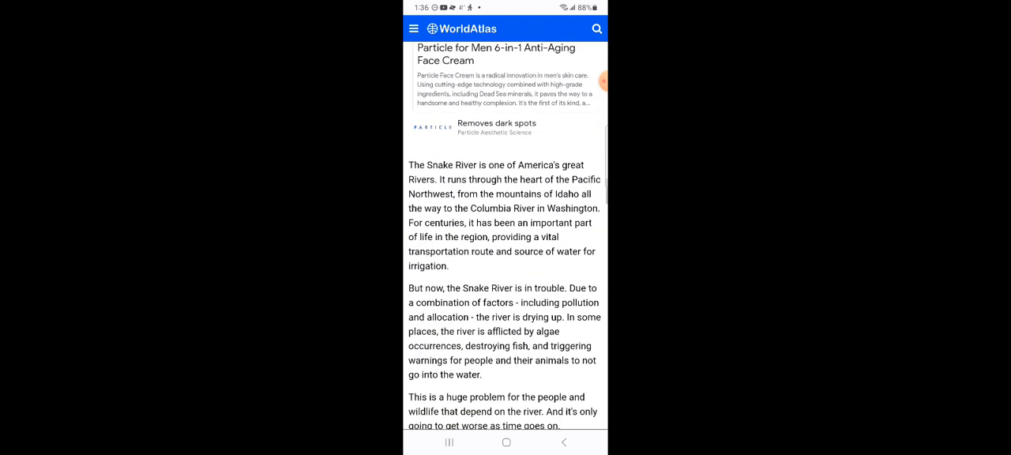
{"action": "scroll", "scroll_direction": "down", "scroll_amount": 3}
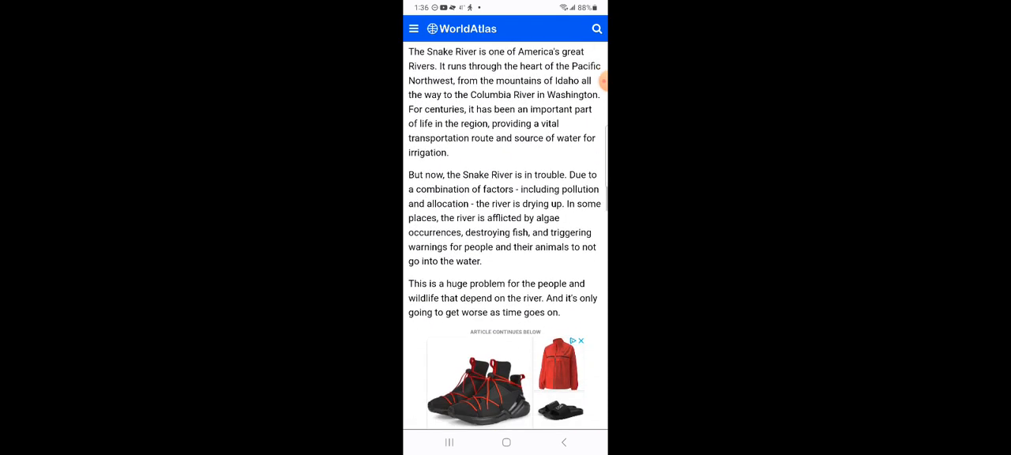
{"action": "scroll", "scroll_direction": "down", "scroll_amount": 3}
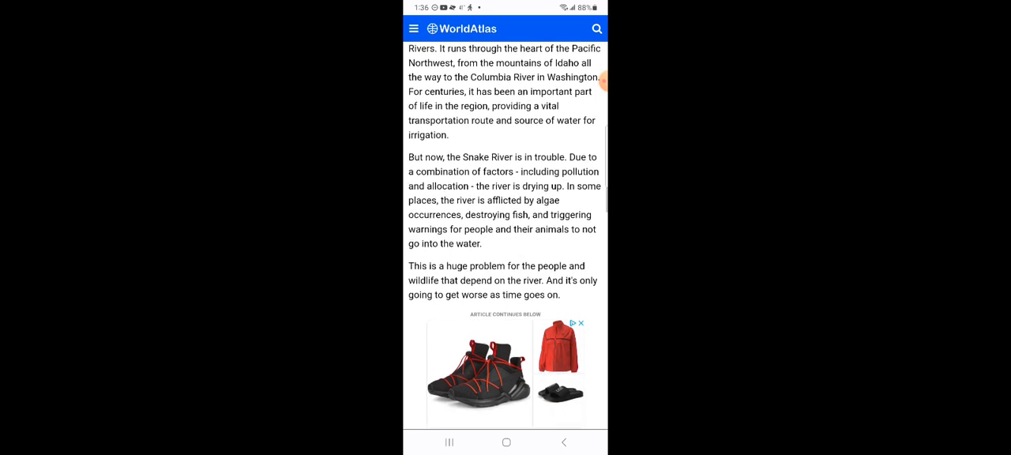
{"action": "scroll", "scroll_direction": "down", "scroll_amount": 3}
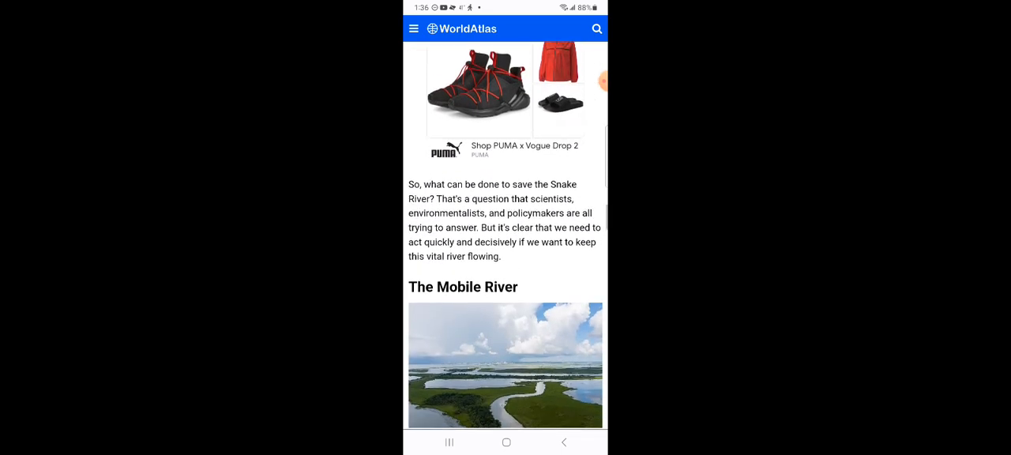
{"action": "scroll", "scroll_direction": "down", "scroll_amount": 3}
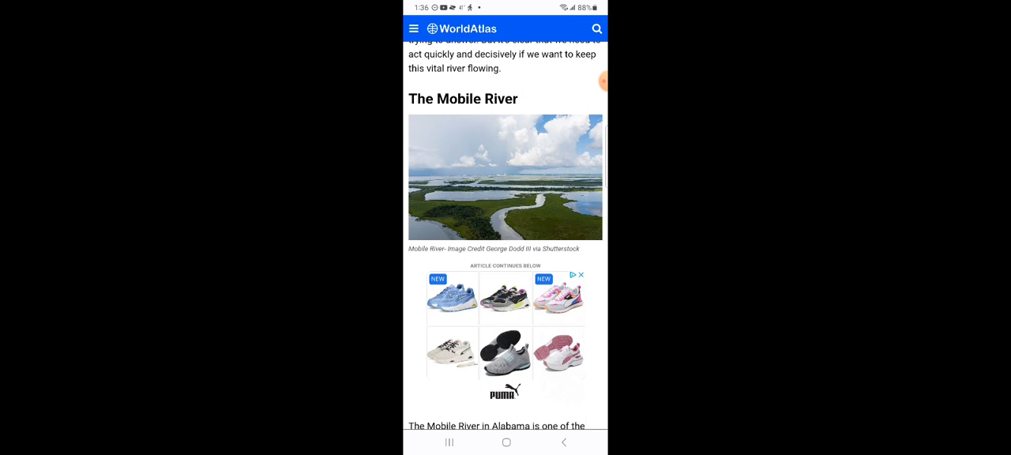
{"action": "scroll", "scroll_direction": "down", "scroll_amount": 3}
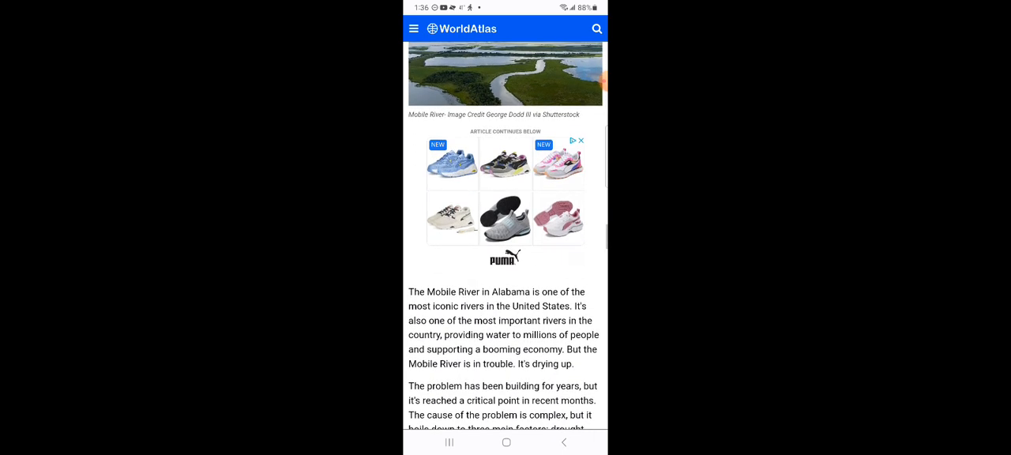
{"action": "scroll", "scroll_direction": "down", "scroll_amount": 3}
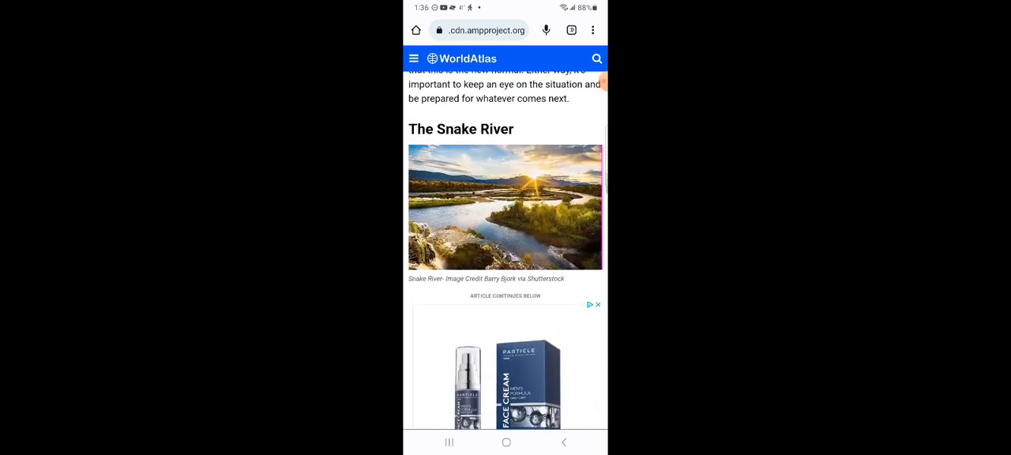
{"action": "scroll", "scroll_direction": "down", "scroll_amount": 3}
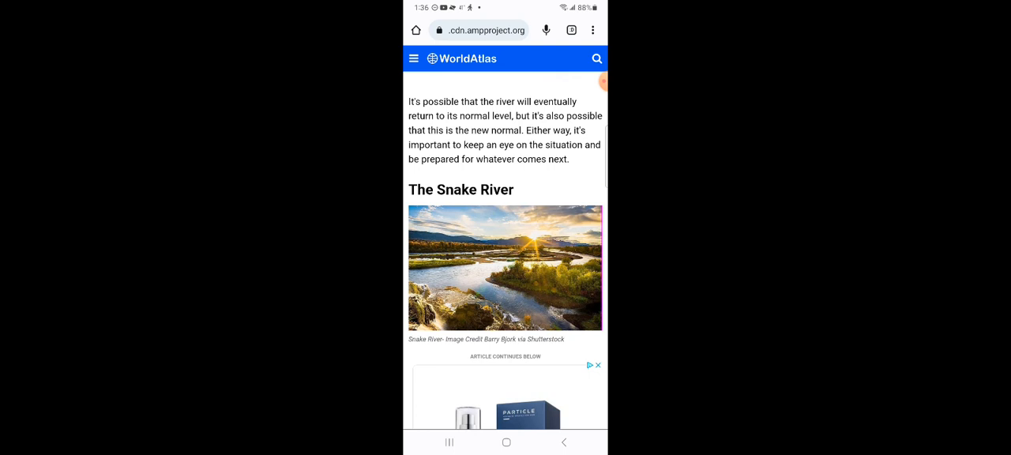
{"action": "scroll", "scroll_direction": "up", "scroll_amount": 3}
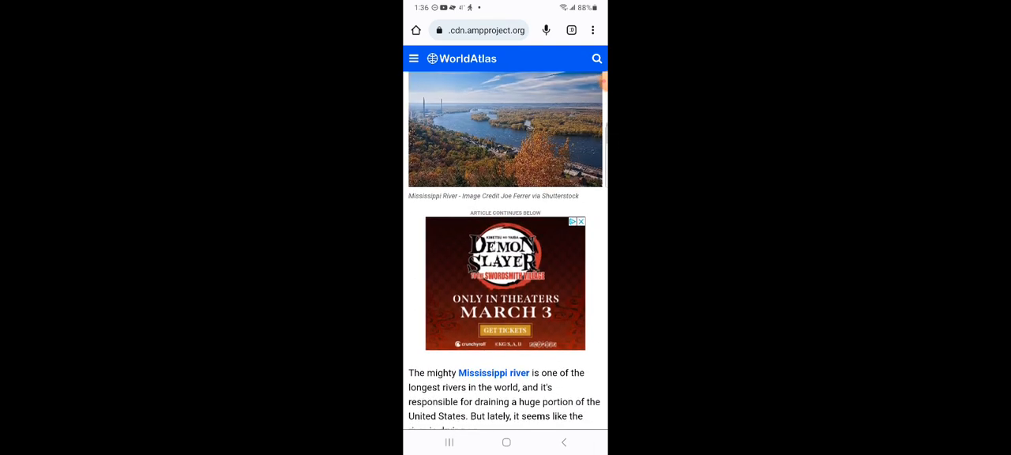
{"action": "scroll", "scroll_direction": "down", "scroll_amount": 3}
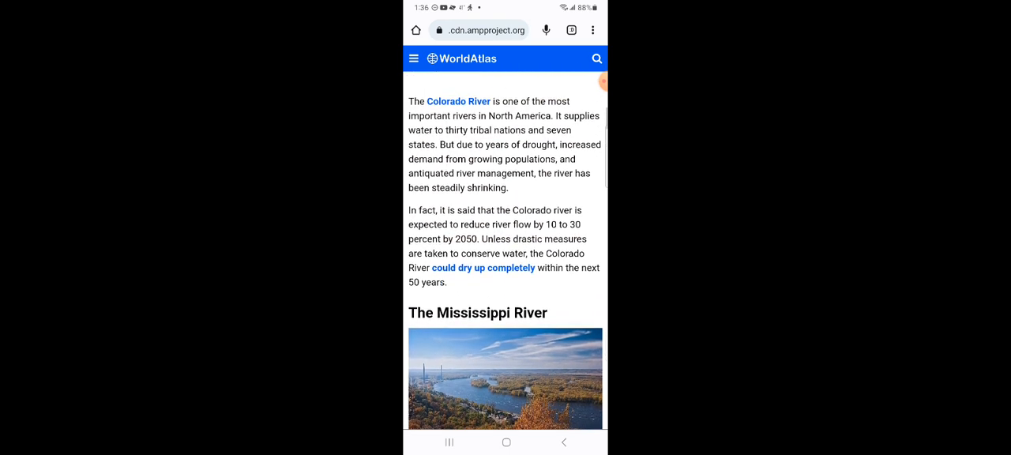
{"action": "scroll", "scroll_direction": "down", "scroll_amount": 3}
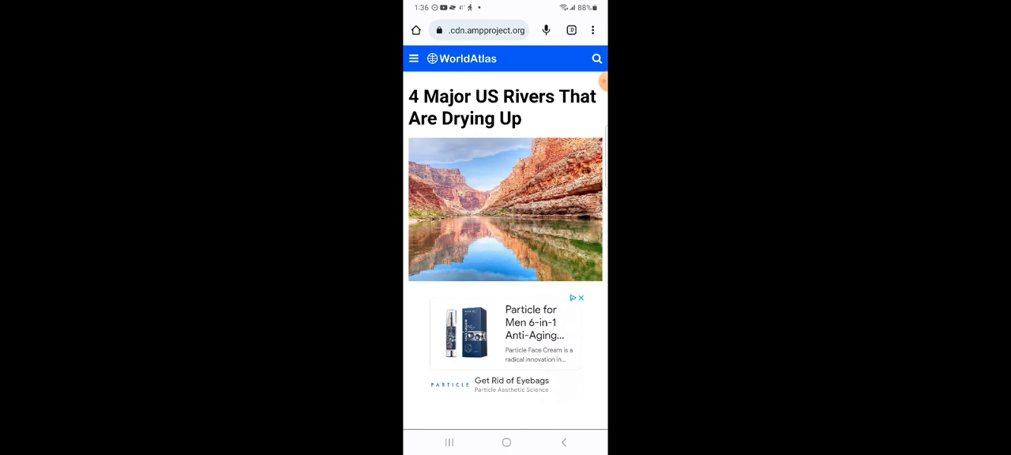
Open the Time.News 'Omega symbol appears in the Euphrates River' story and begin reading it.
{"action": "left_click", "coordinate": [508, 443]}
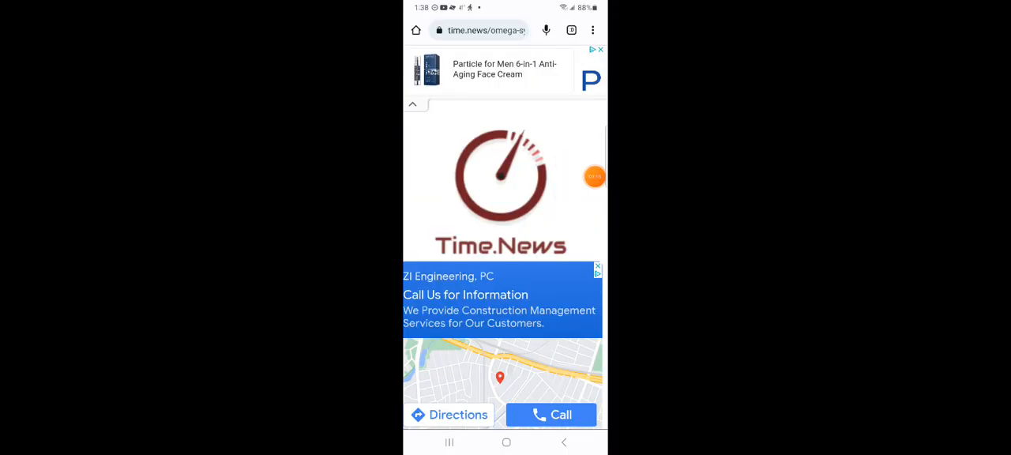
{"action": "scroll", "scroll_direction": "down", "scroll_amount": 3}
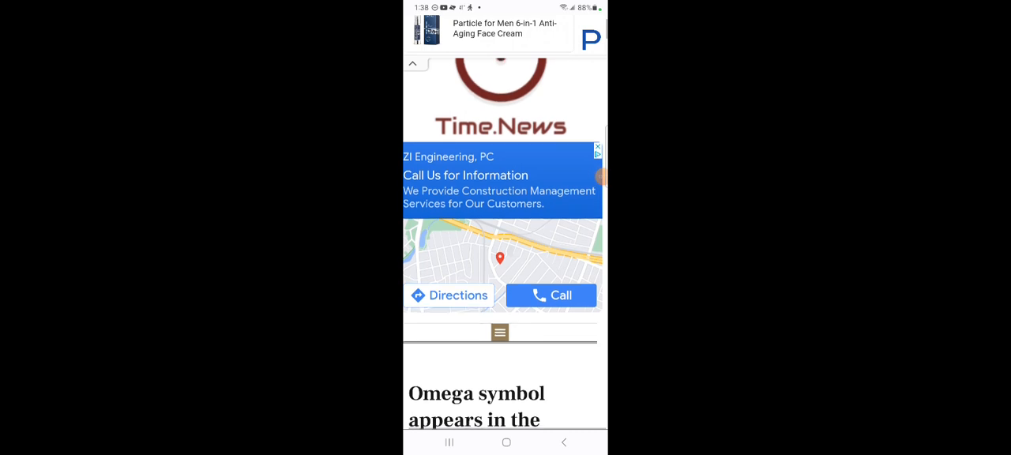
{"action": "scroll", "scroll_direction": "down", "scroll_amount": 3}
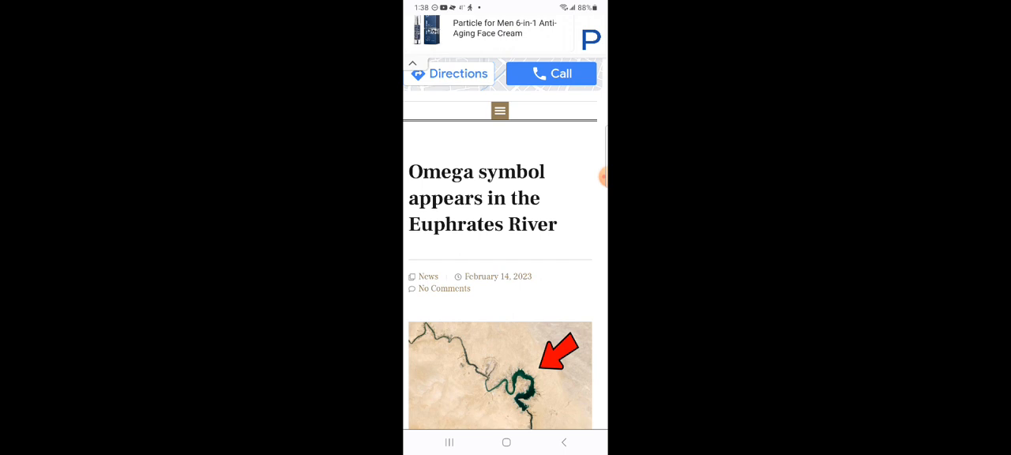
{"action": "scroll", "scroll_direction": "down", "scroll_amount": 3}
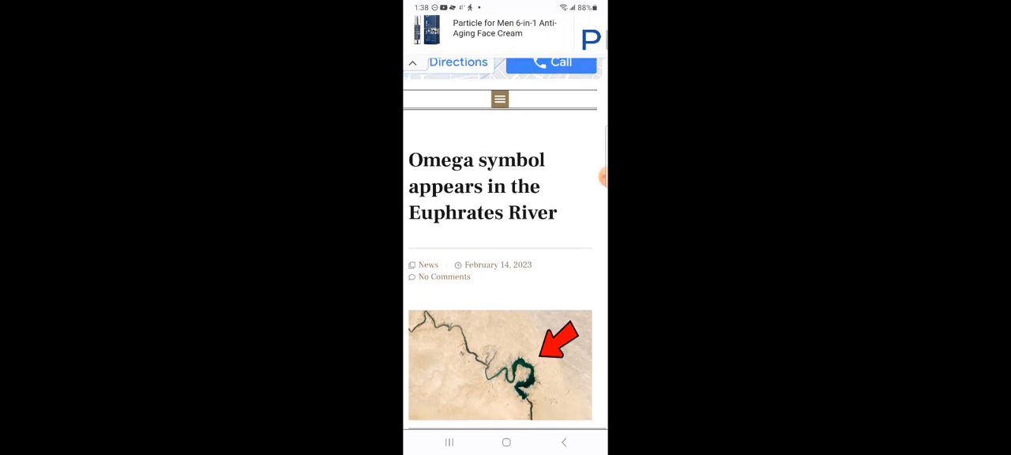
Read on down the Euphrates article to its satellite image.
{"action": "scroll", "scroll_direction": "down", "scroll_amount": 3}
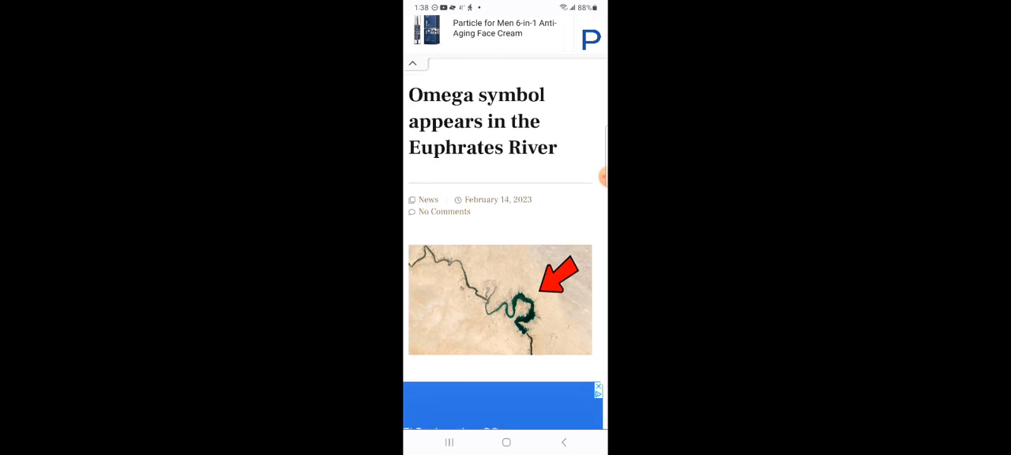
{"action": "scroll", "scroll_direction": "down", "scroll_amount": 3}
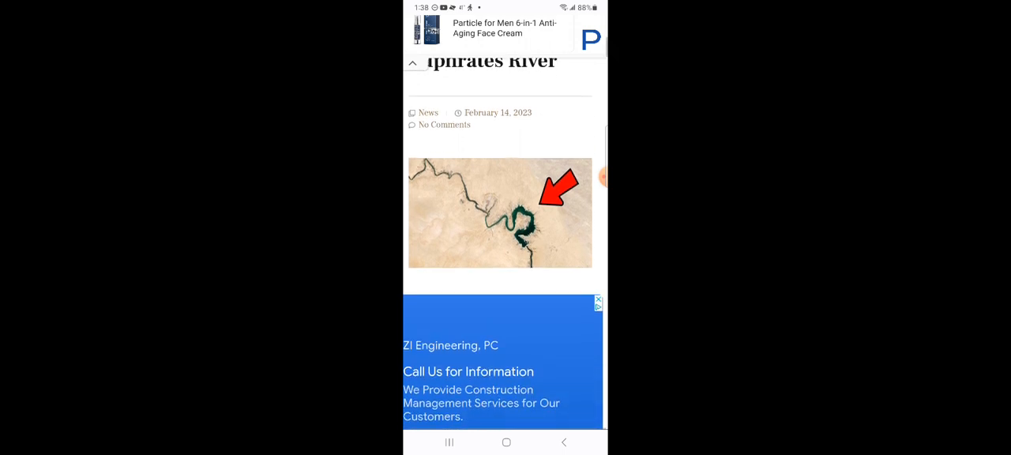
{"action": "scroll", "scroll_direction": "down", "scroll_amount": 3}
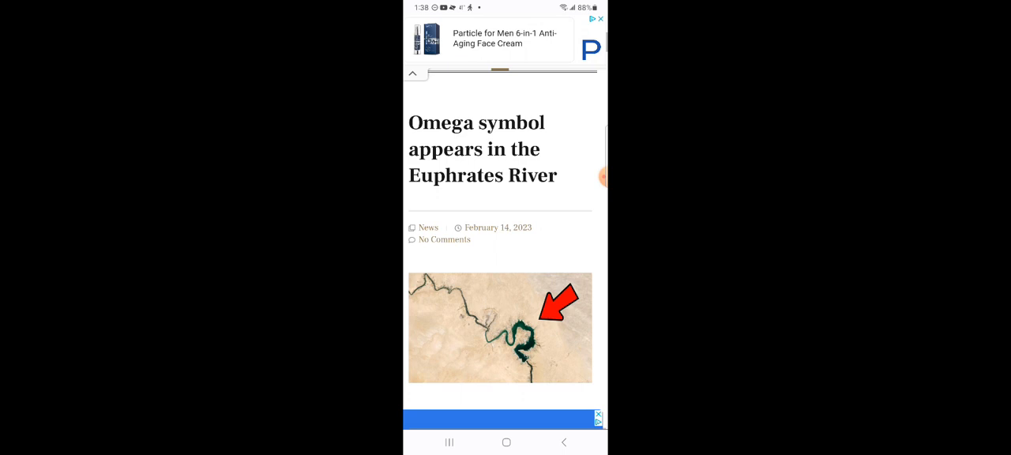
{"action": "scroll", "scroll_direction": "down", "scroll_amount": 3}
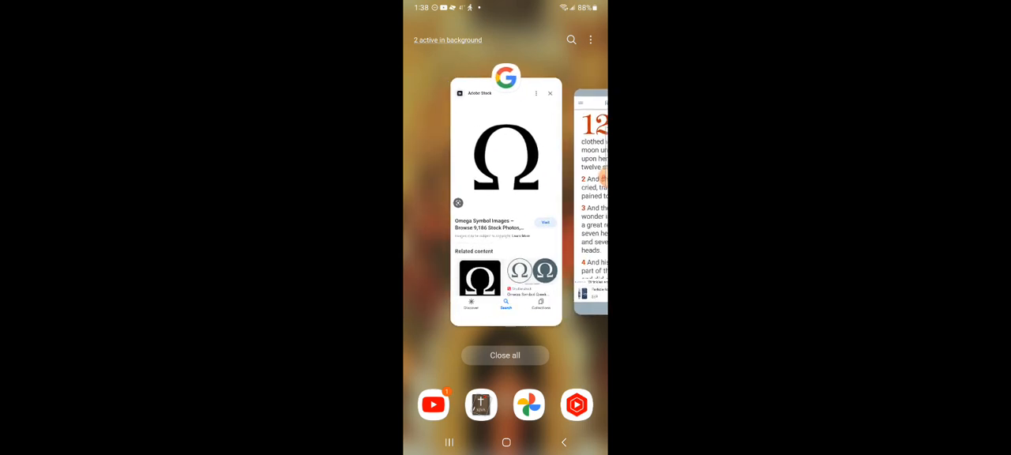
Switch from Chrome to the Bible app and load Revelation chapter 1 from the book list.
{"action": "left_click", "coordinate": [505, 158]}
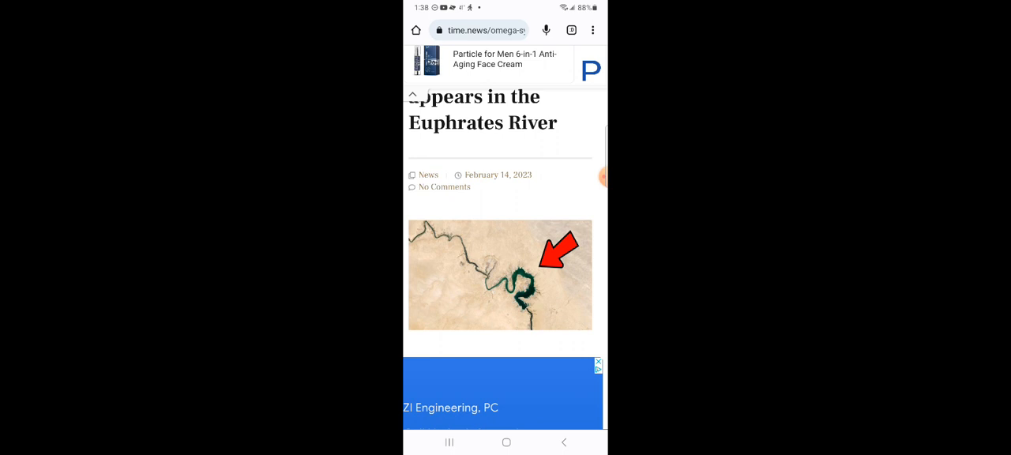
{"action": "left_click", "coordinate": [506, 441]}
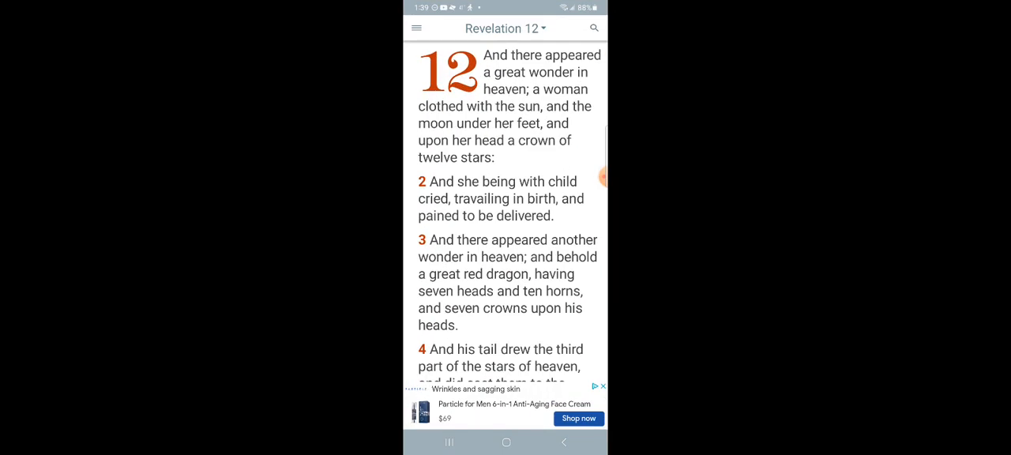
{"action": "left_click", "coordinate": [512, 28]}
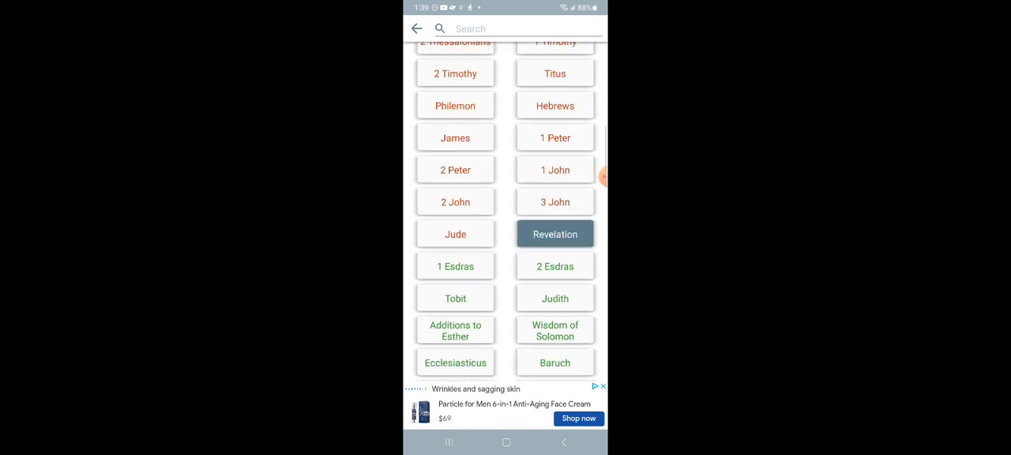
{"action": "left_click", "coordinate": [554, 234]}
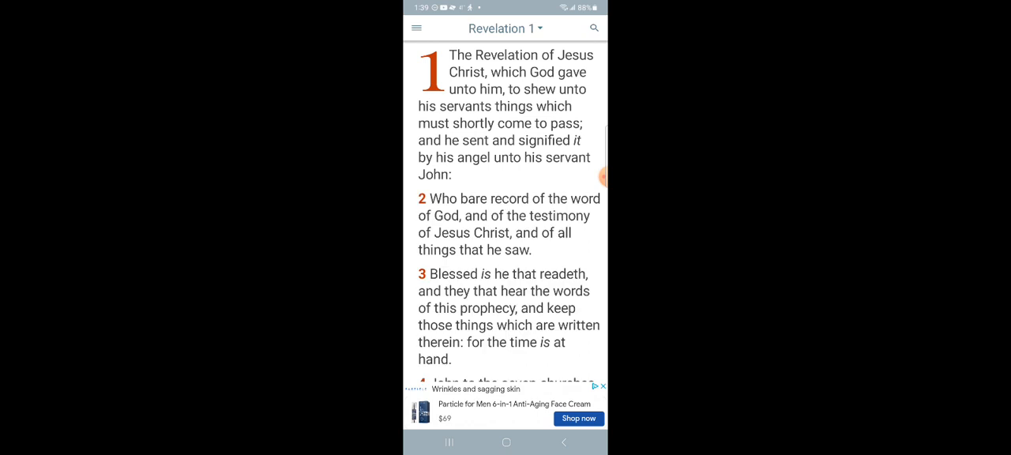
{"action": "scroll", "scroll_direction": "down", "scroll_amount": 3}
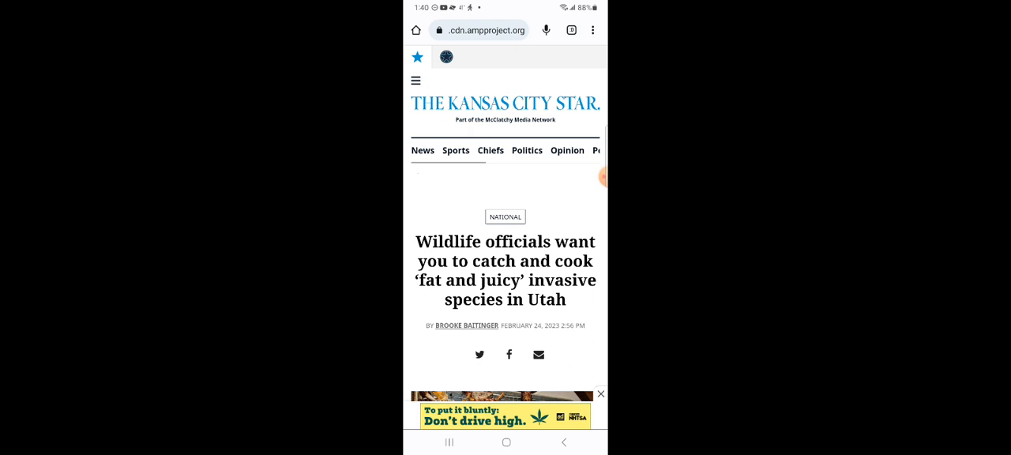
Read the Kansas City Star bullfrog article down to the Utah Department of Natural Resources tweet.
{"action": "scroll", "scroll_direction": "down", "scroll_amount": 3}
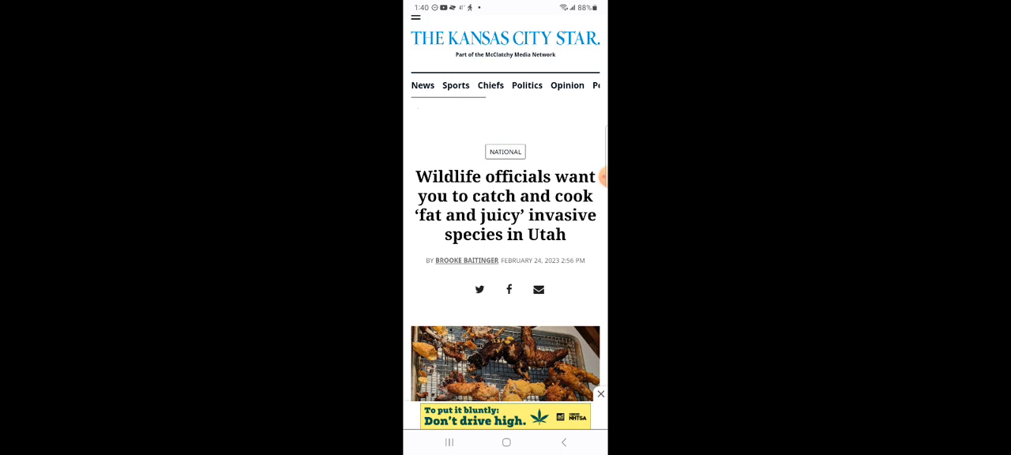
{"action": "scroll", "scroll_direction": "down", "scroll_amount": 3}
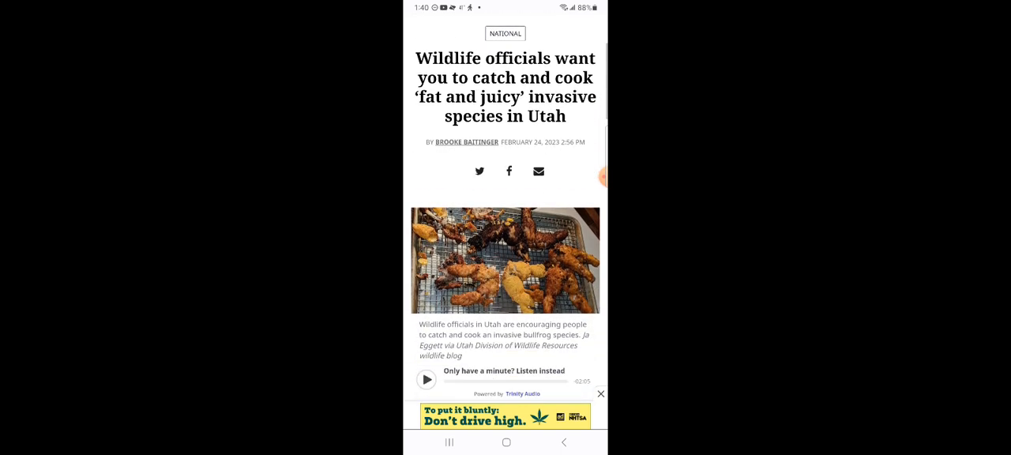
{"action": "scroll", "scroll_direction": "down", "scroll_amount": 3}
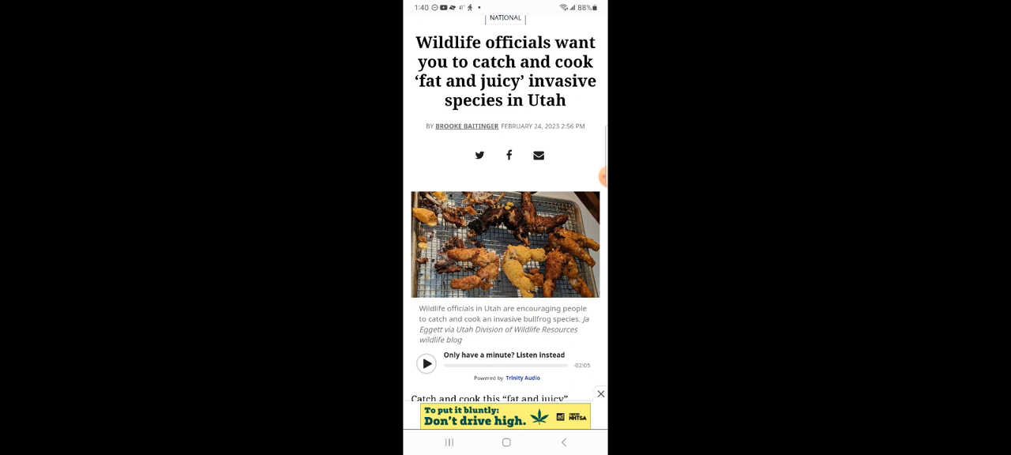
{"action": "scroll", "scroll_direction": "down", "scroll_amount": 3}
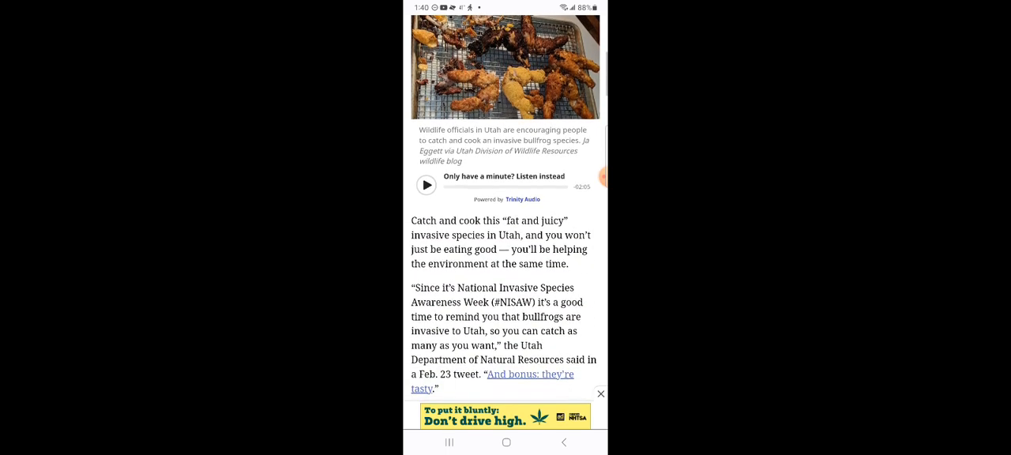
{"action": "scroll", "scroll_direction": "down", "scroll_amount": 3}
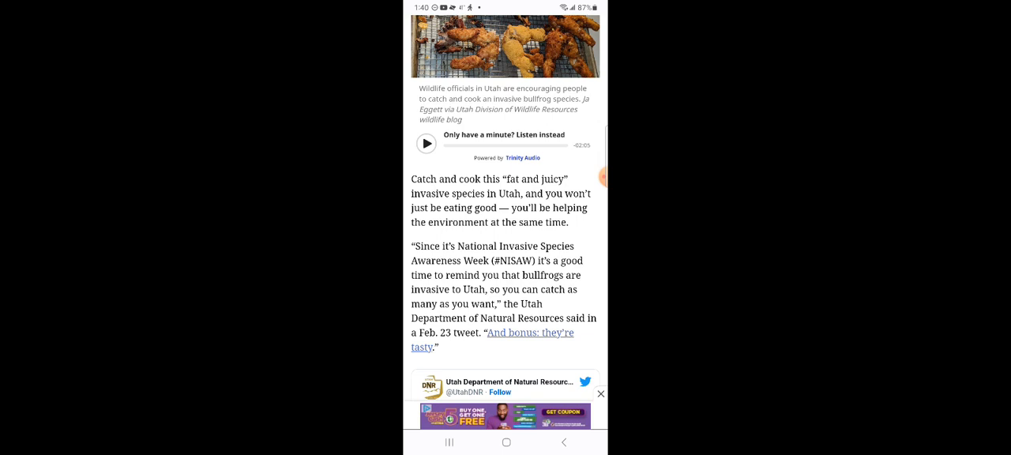
{"action": "scroll", "scroll_direction": "down", "scroll_amount": 3}
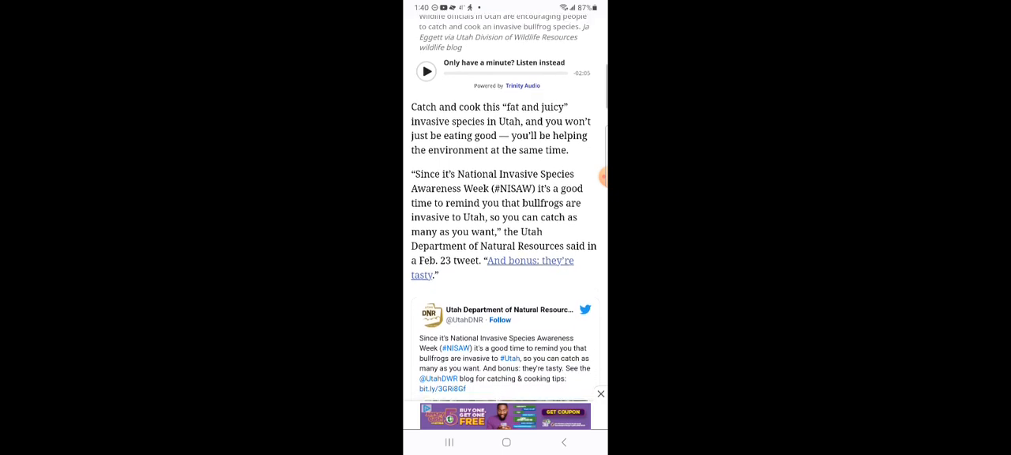
{"action": "scroll", "scroll_direction": "down", "scroll_amount": 3}
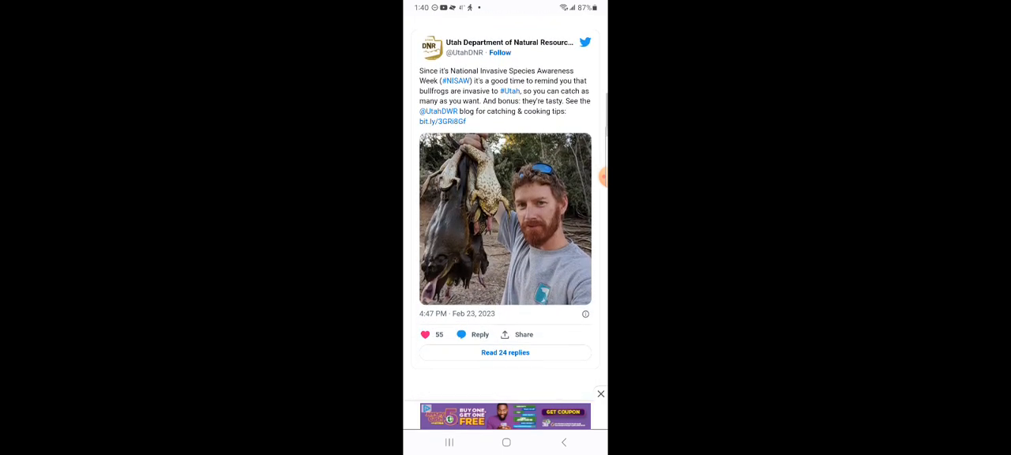
{"action": "scroll", "scroll_direction": "down", "scroll_amount": 3}
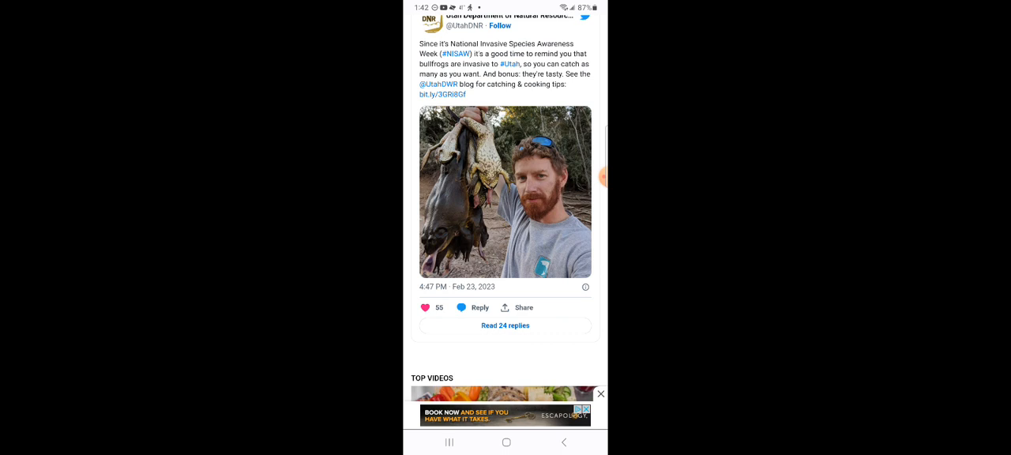
{"action": "scroll", "scroll_direction": "down", "scroll_amount": 3}
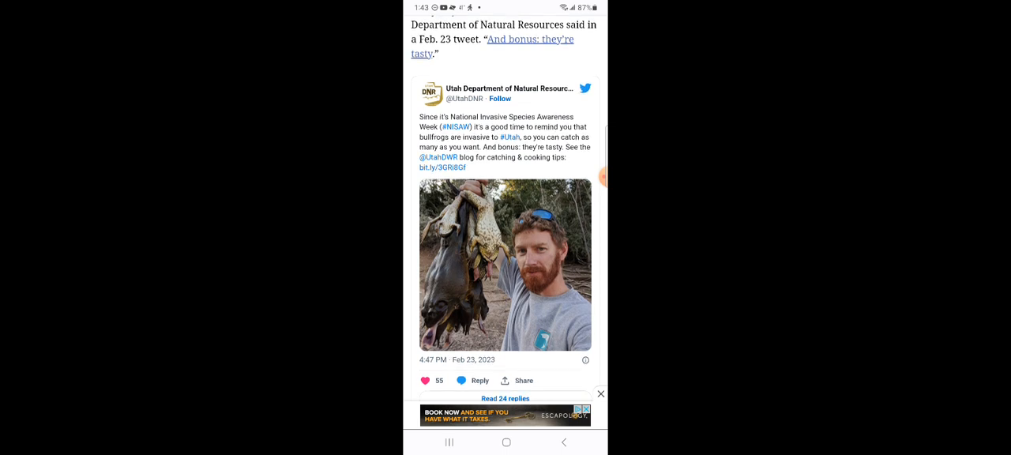
{"action": "scroll", "scroll_direction": "down", "scroll_amount": 3}
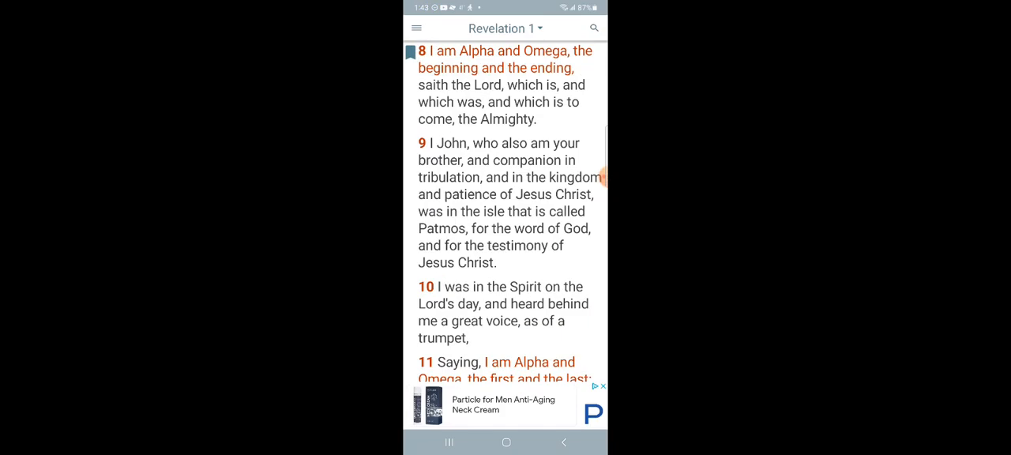
From the book list, move to 2 Esdras and open chapter 16 for reading.
{"action": "left_click", "coordinate": [519, 28]}
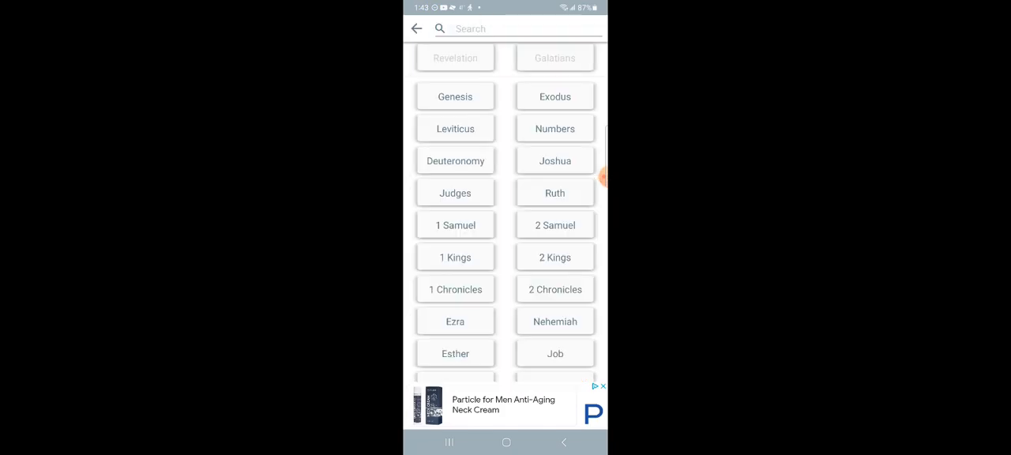
{"action": "scroll", "scroll_direction": "down", "scroll_amount": 3}
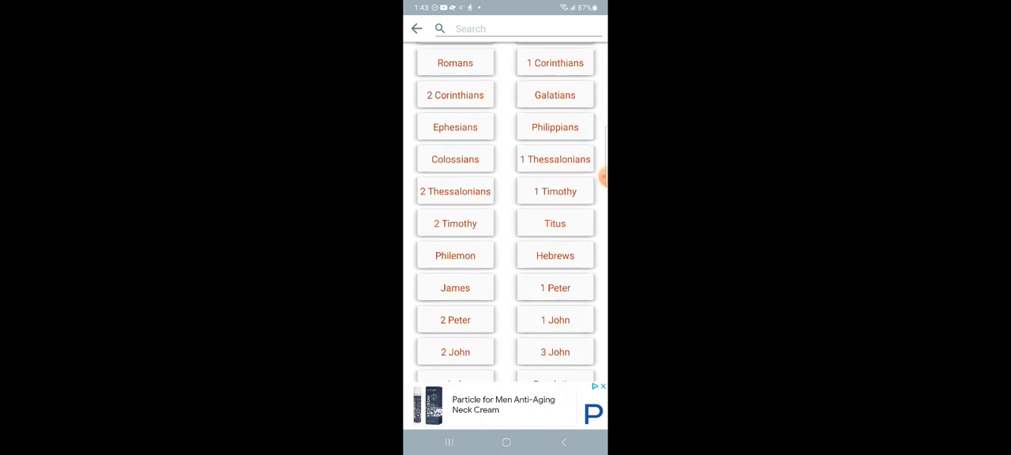
{"action": "scroll", "scroll_direction": "down", "scroll_amount": 3}
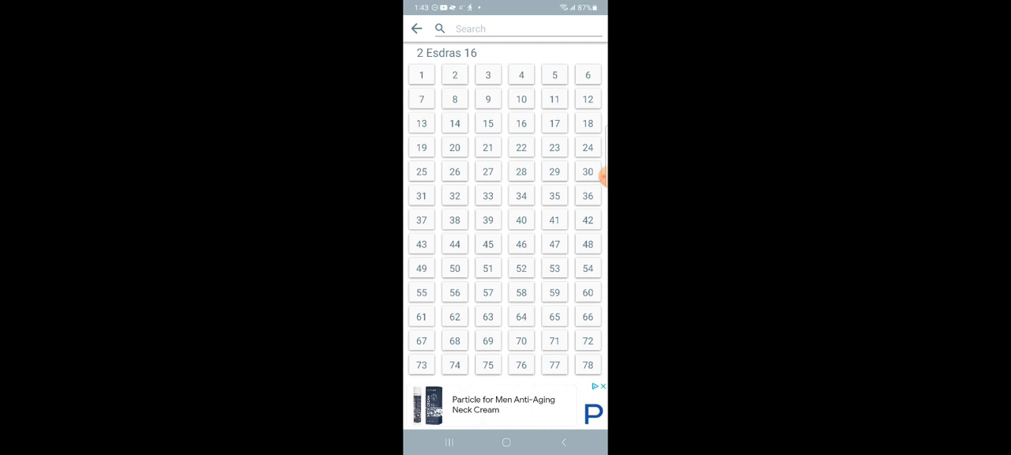
{"action": "left_click", "coordinate": [420, 76]}
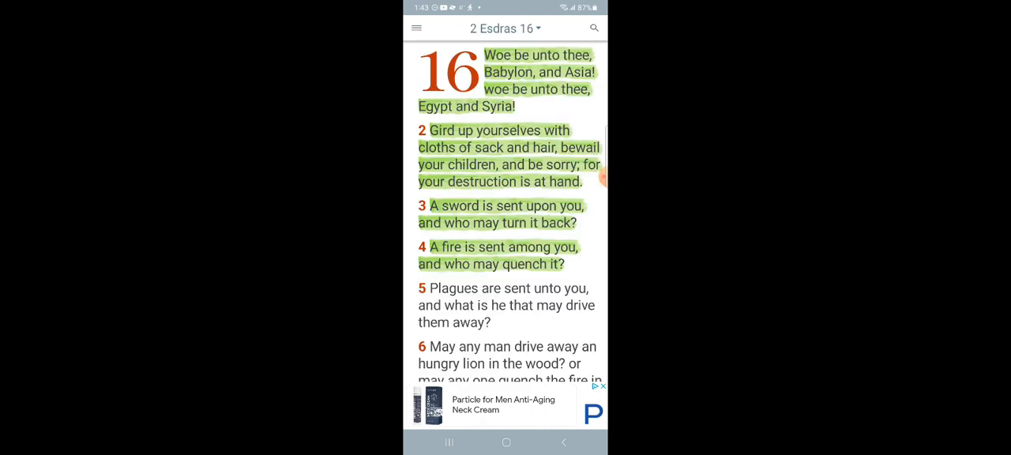
{"action": "scroll", "scroll_direction": "down", "scroll_amount": 3}
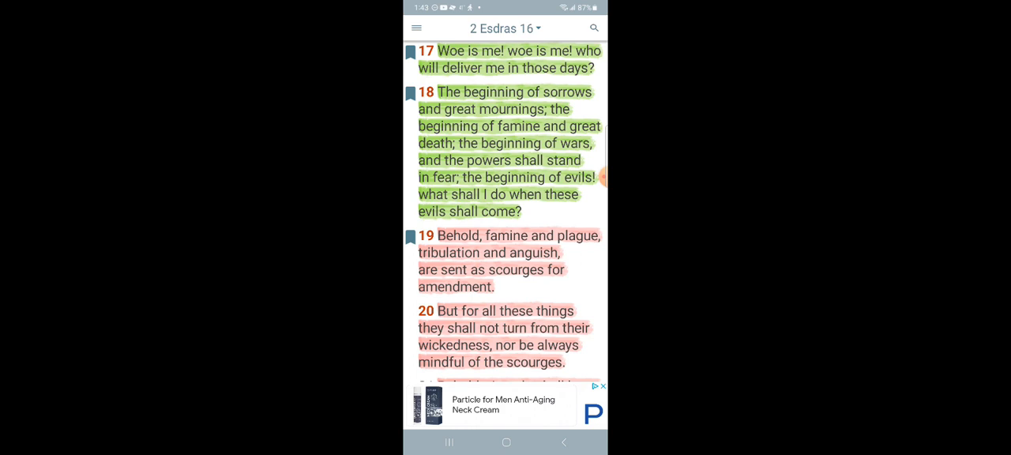
{"action": "scroll", "scroll_direction": "down", "scroll_amount": 3}
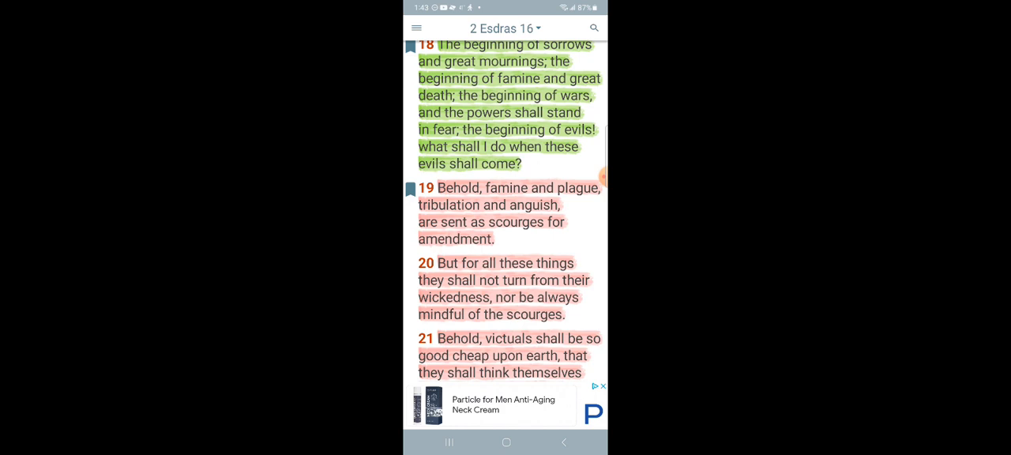
{"action": "scroll", "scroll_direction": "down", "scroll_amount": 3}
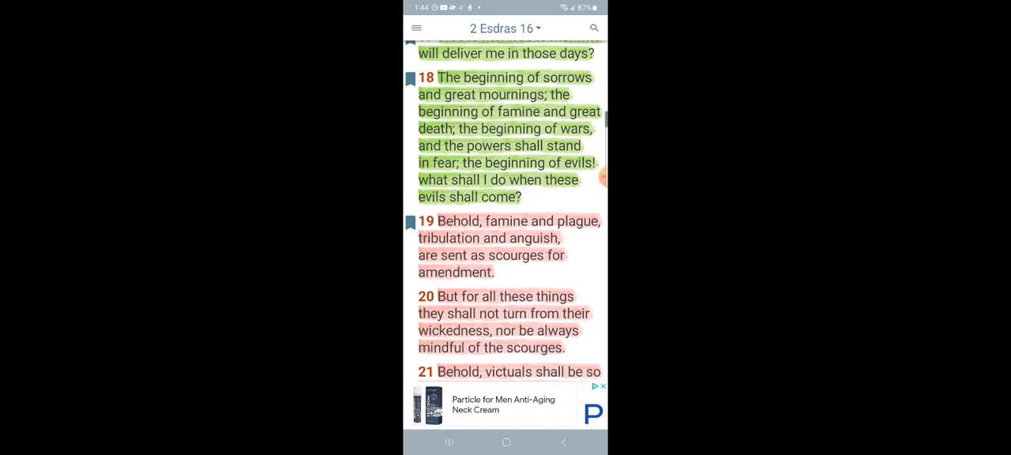
{"action": "scroll", "scroll_direction": "down", "scroll_amount": 3}
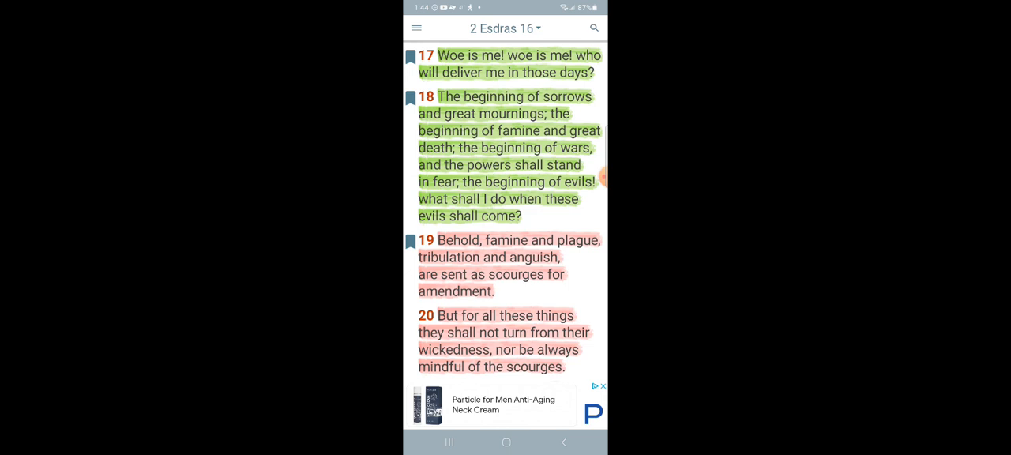
Return to the Android home screen and swipe to the adjacent home page.
{"action": "key", "text": "home"}
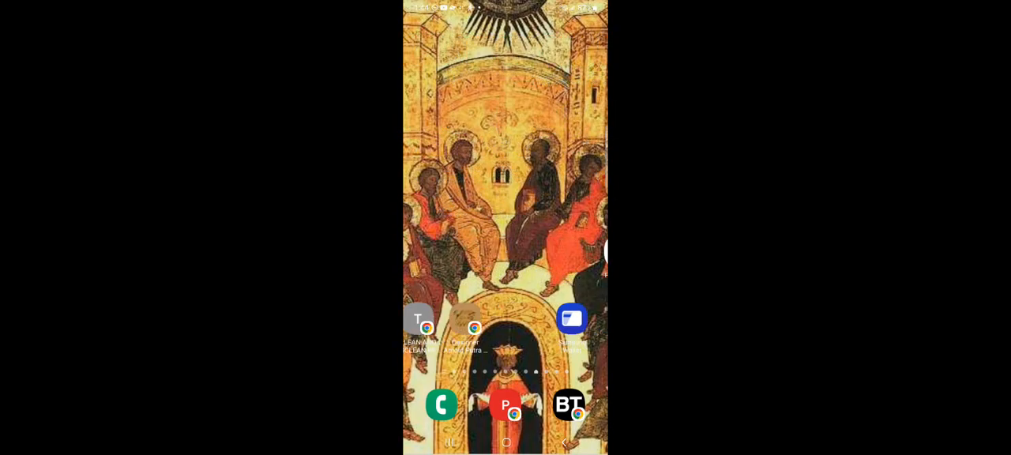
{"action": "scroll", "scroll_direction": "left", "scroll_amount": 3}
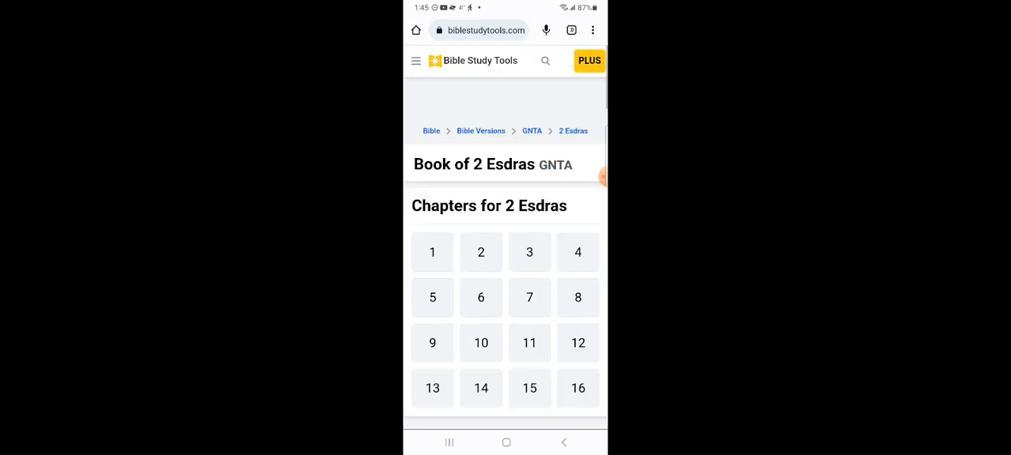
Open GNTA 2 Esdras 16 on Bible Study Tools and read down to verses 13–18.
{"action": "left_click", "coordinate": [578, 388]}
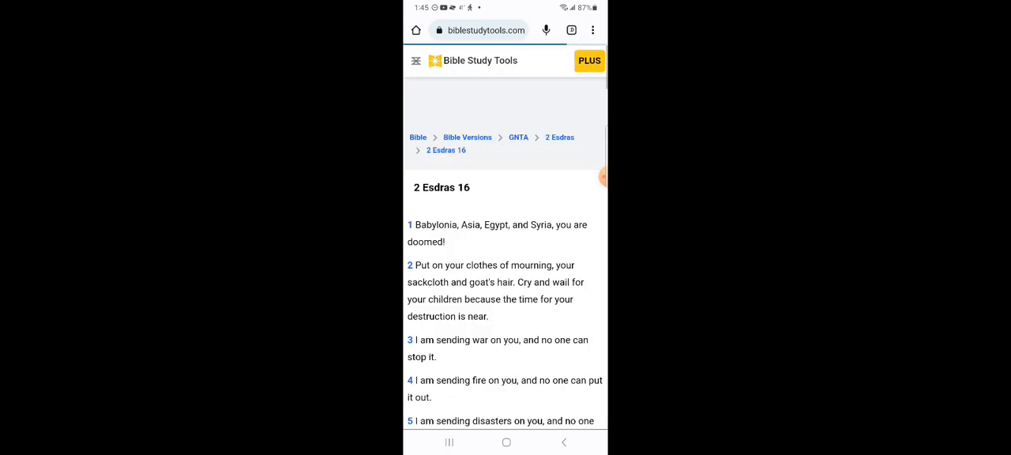
{"action": "scroll", "scroll_direction": "down", "scroll_amount": 3}
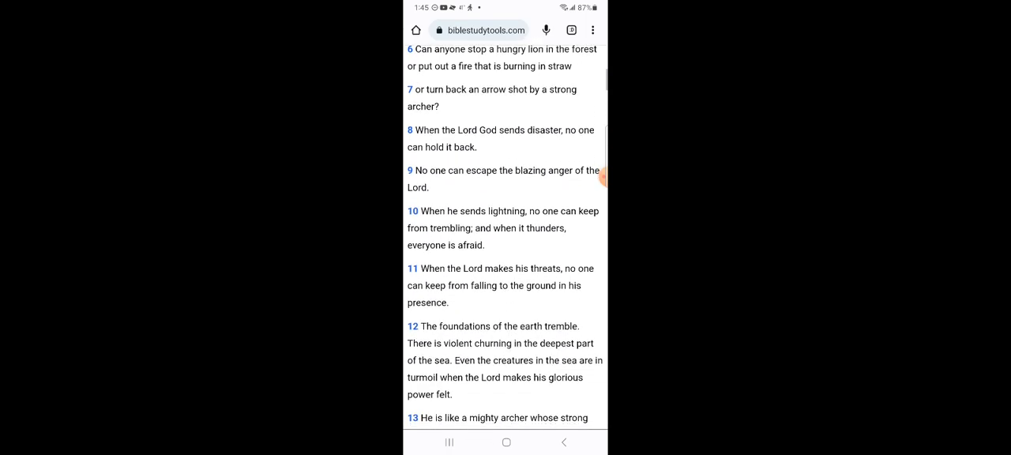
{"action": "scroll", "scroll_direction": "down", "scroll_amount": 3}
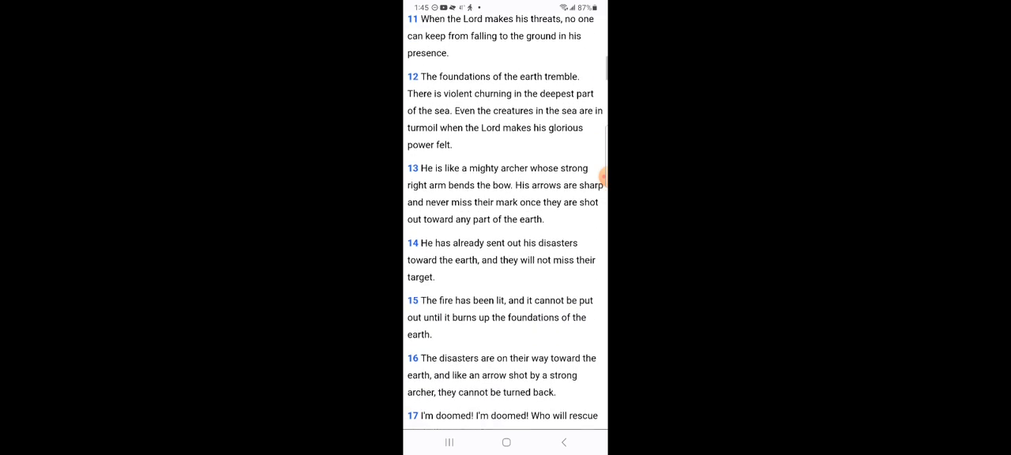
{"action": "scroll", "scroll_direction": "down", "scroll_amount": 3}
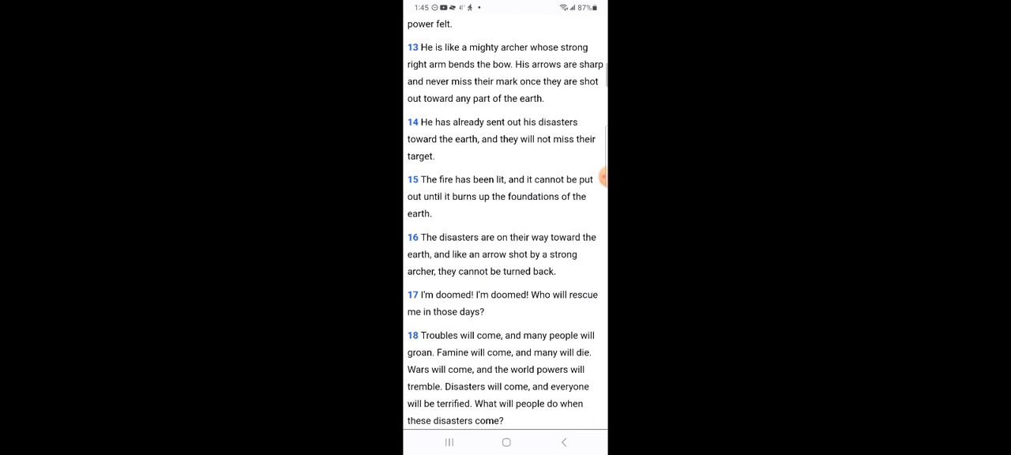
{"action": "scroll", "scroll_direction": "down", "scroll_amount": 3}
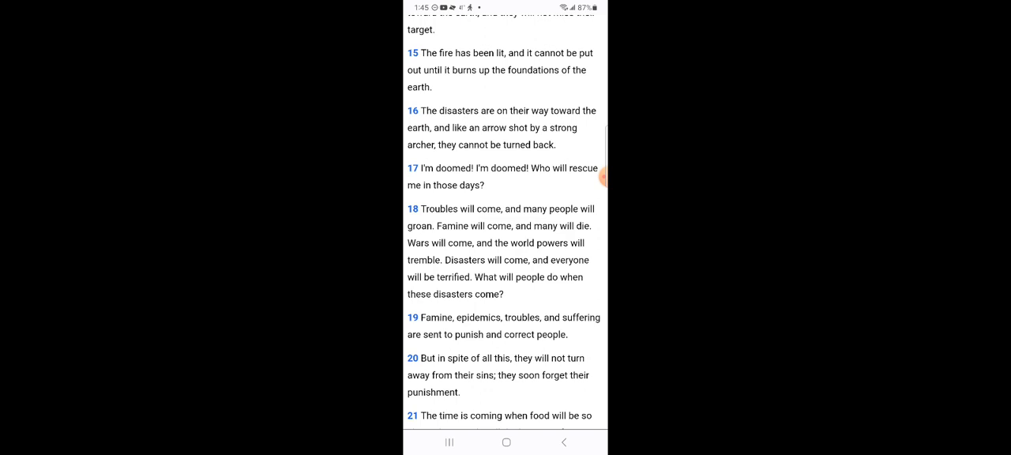
{"action": "scroll", "scroll_direction": "down", "scroll_amount": 3}
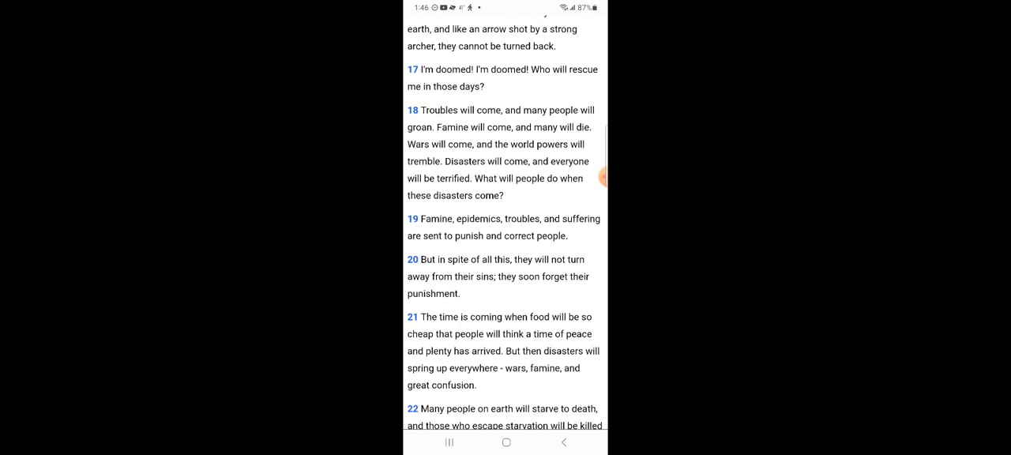
{"action": "scroll", "scroll_direction": "down", "scroll_amount": 3}
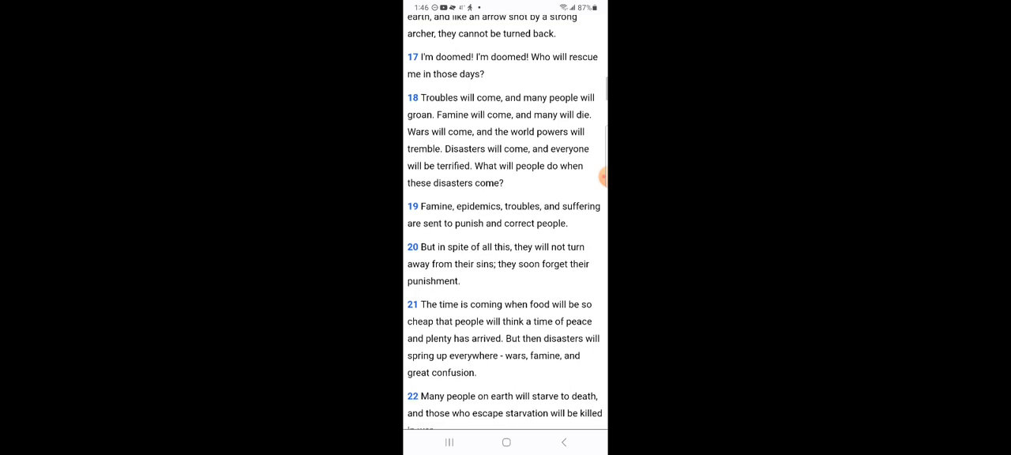
{"action": "scroll", "scroll_direction": "down", "scroll_amount": 3}
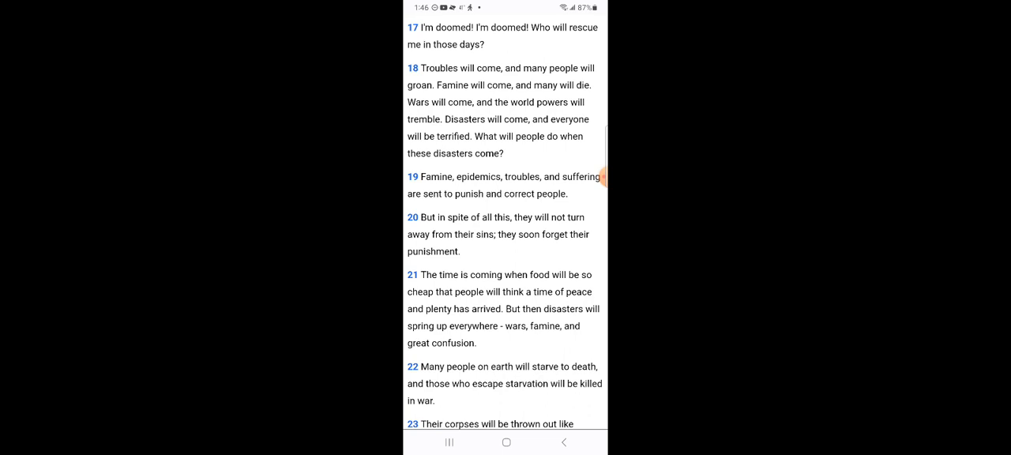
{"action": "scroll", "scroll_direction": "down", "scroll_amount": 3}
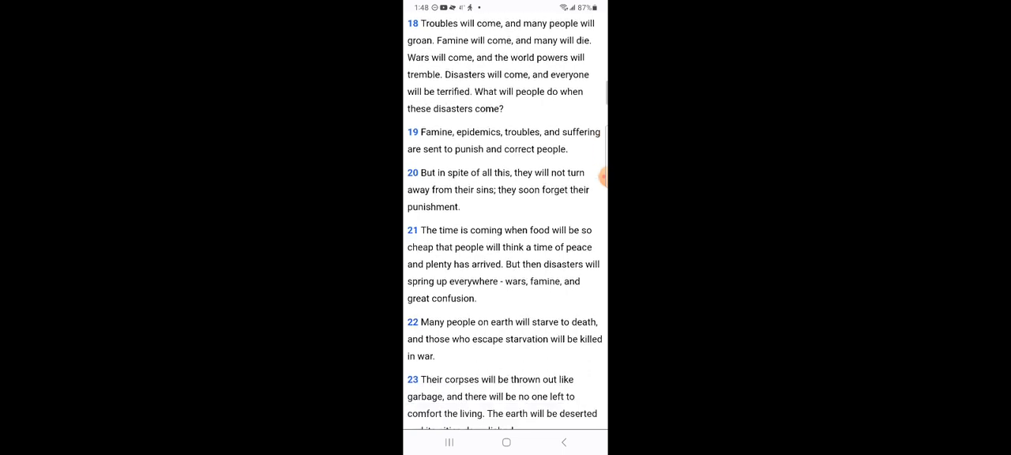
{"action": "scroll", "scroll_direction": "down", "scroll_amount": 3}
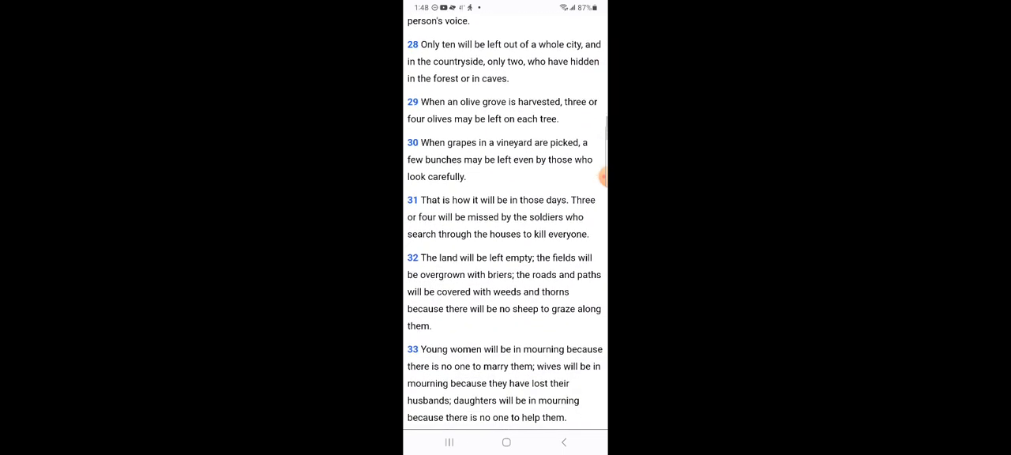
{"action": "scroll", "scroll_direction": "down", "scroll_amount": 3}
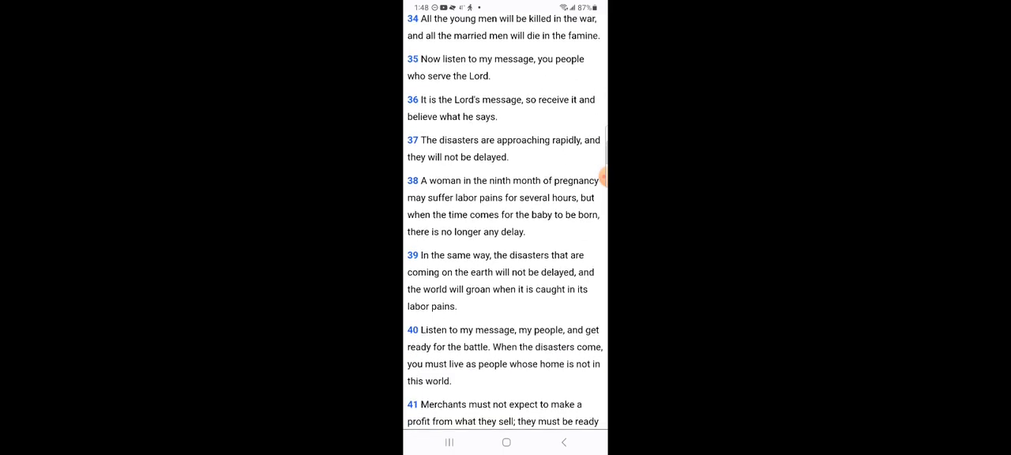
{"action": "scroll", "scroll_direction": "down", "scroll_amount": 3}
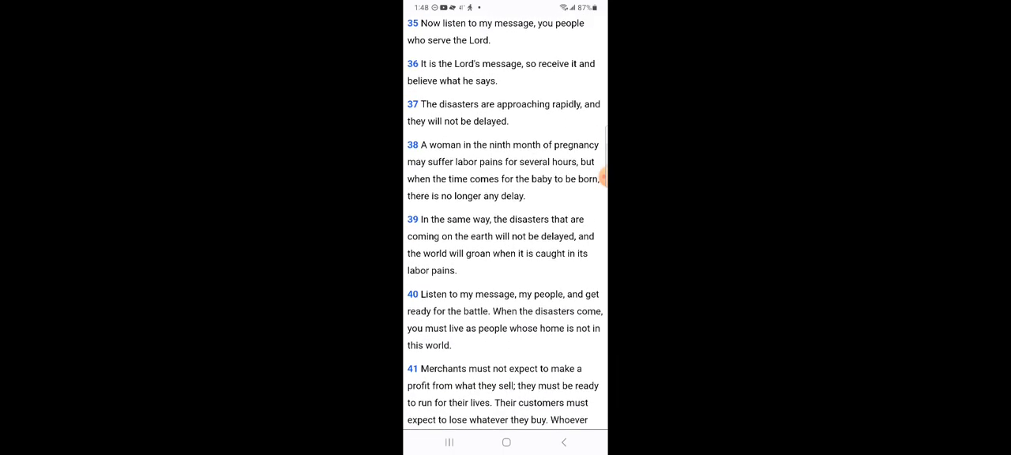